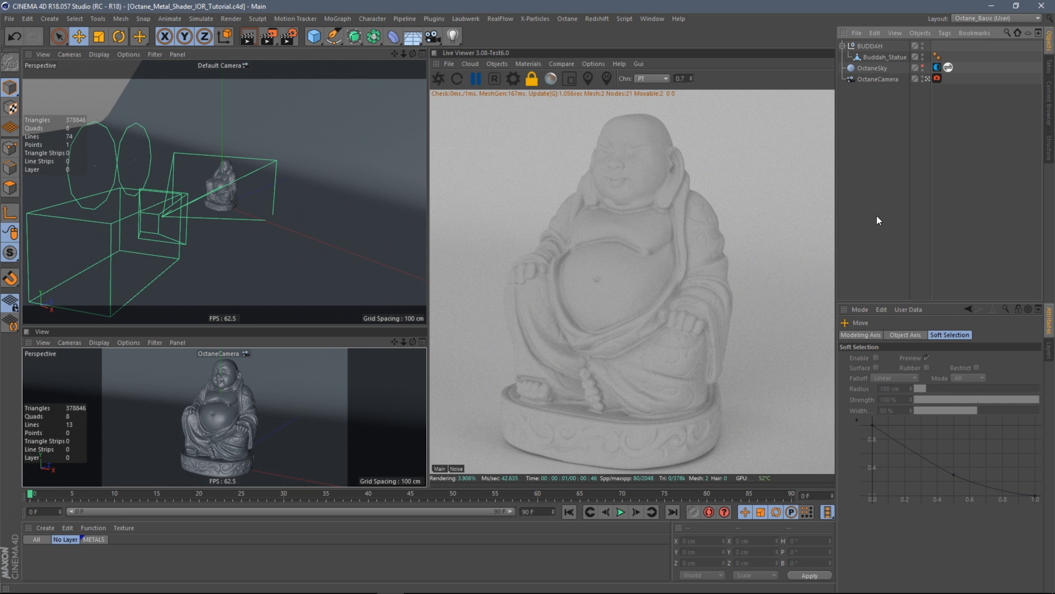
mouse_move(865, 200)
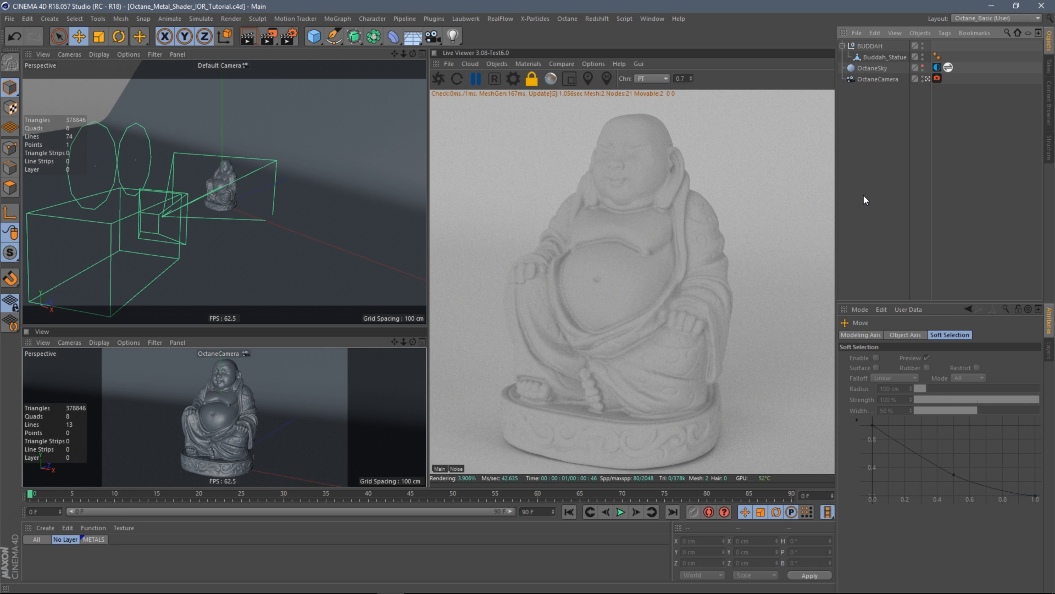
mouse_move(870, 193)
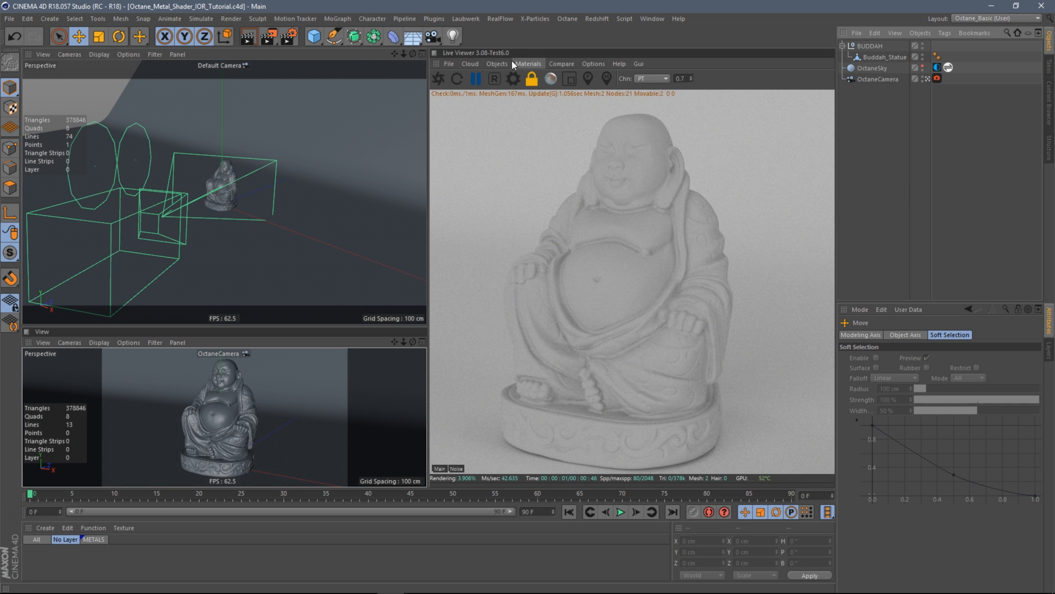
mouse_move(483, 60)
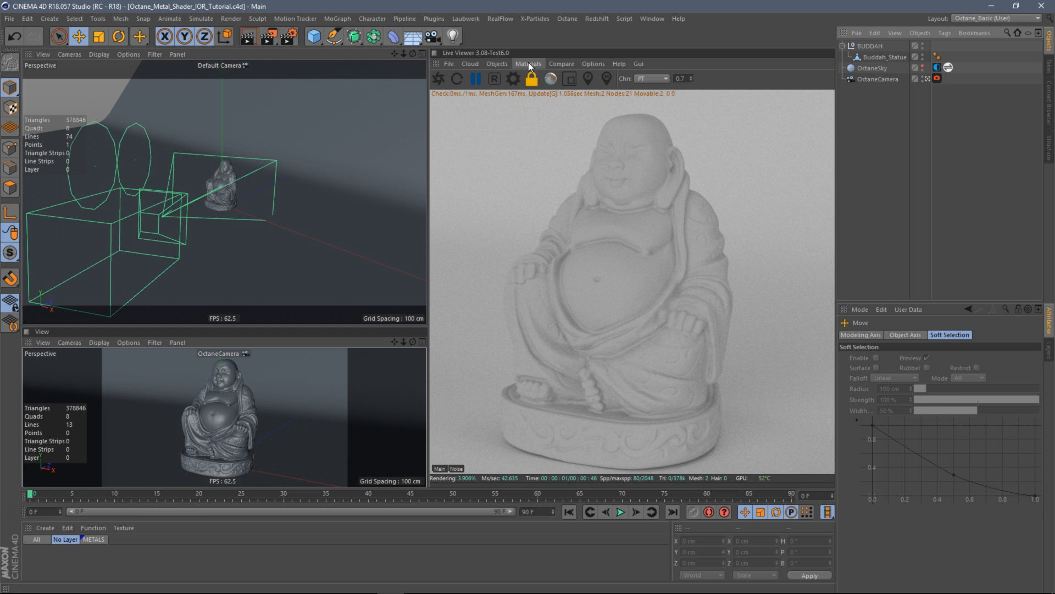
Create a new Octane Metal material (OctMetal) from the Live Viewer's Materials menu
left_click(527, 64)
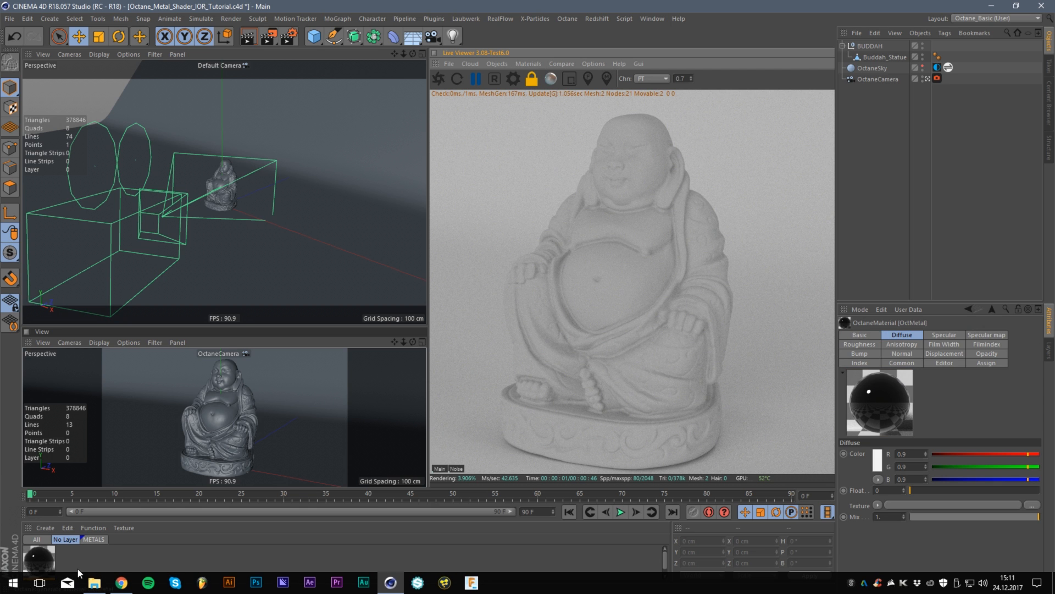
Open OctMetal in the Material Editor and show its Index channel (n 1.3, k 0)
left_click(38, 555)
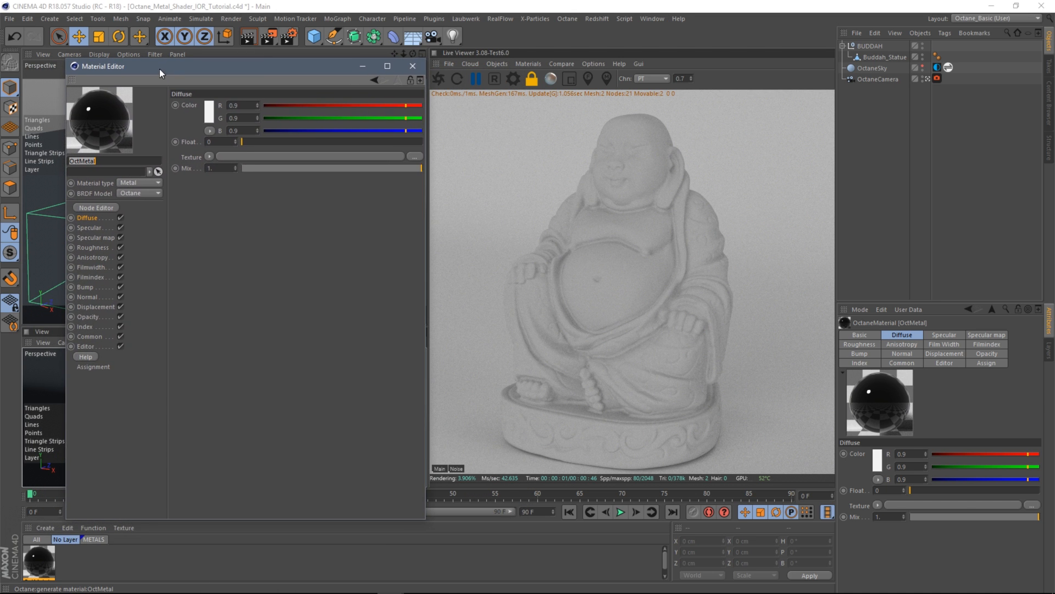
left_click(85, 327)
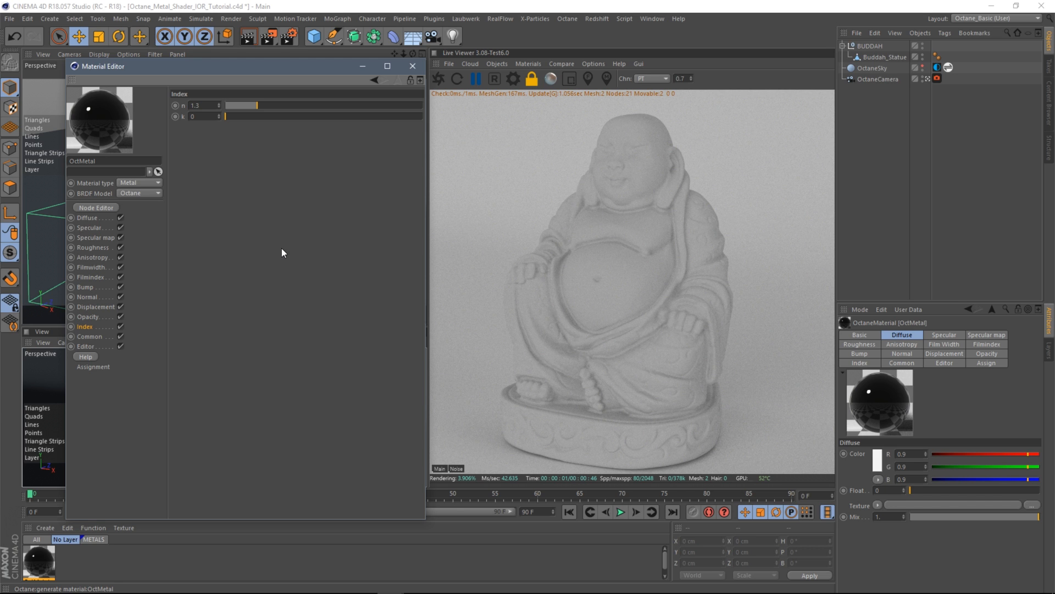
mouse_move(233, 193)
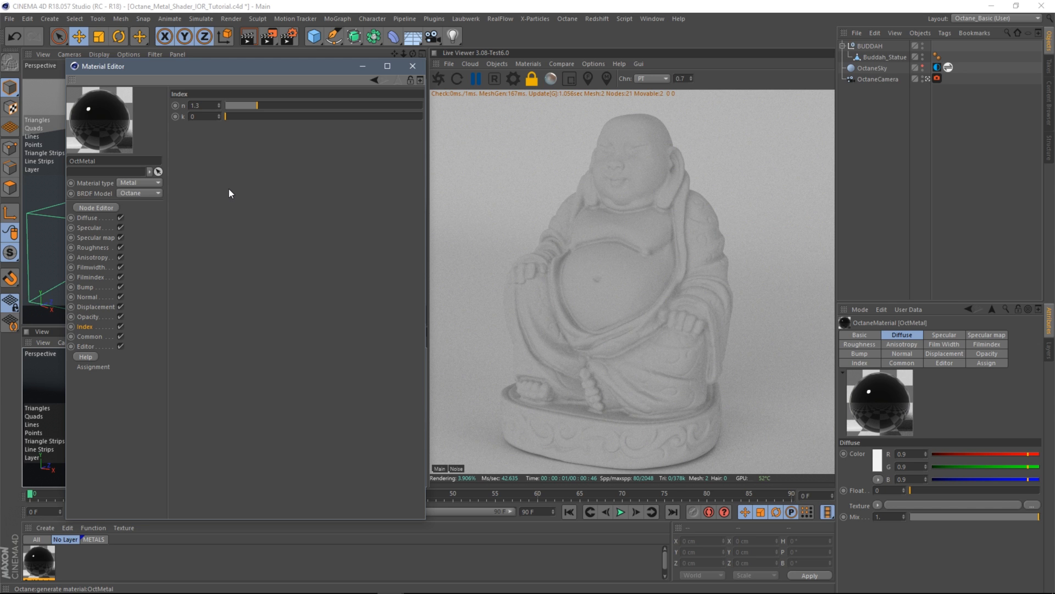
mouse_move(280, 197)
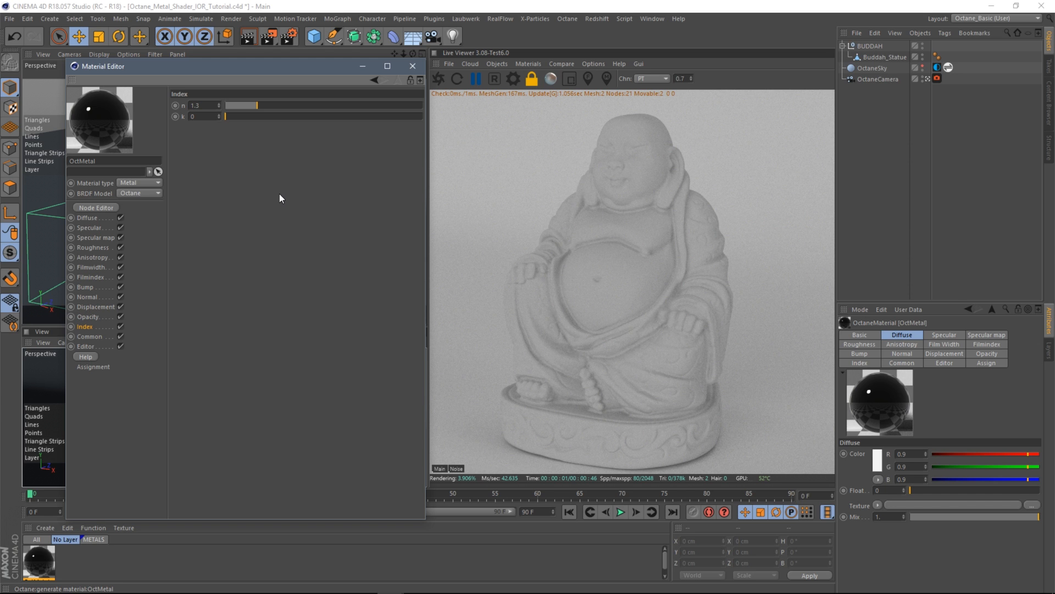
mouse_move(294, 192)
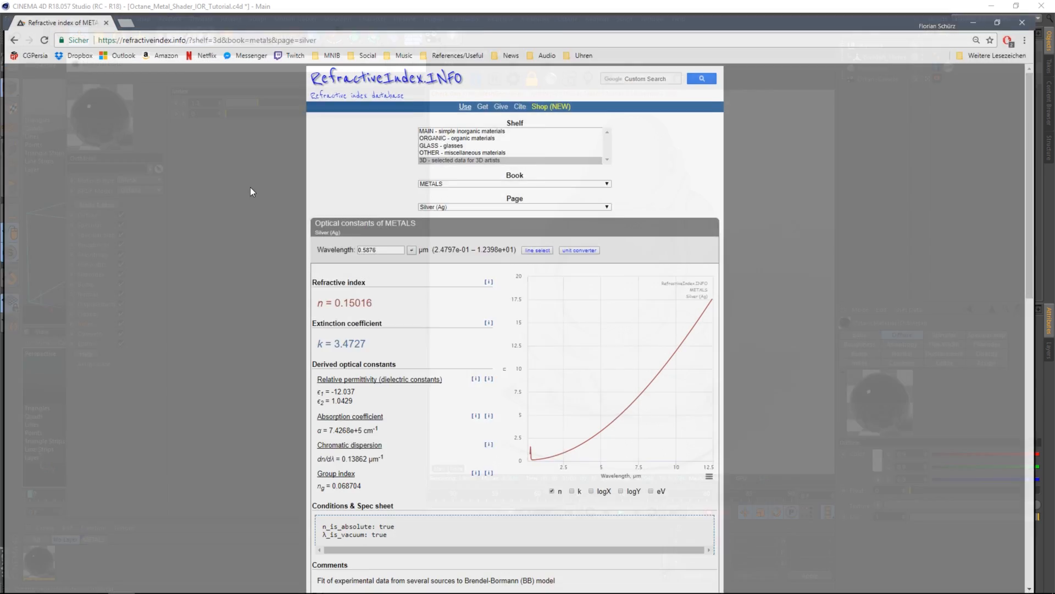
Switch to refractiveindex.info in Chrome and open the list of metal pages
left_click(1016, 7)
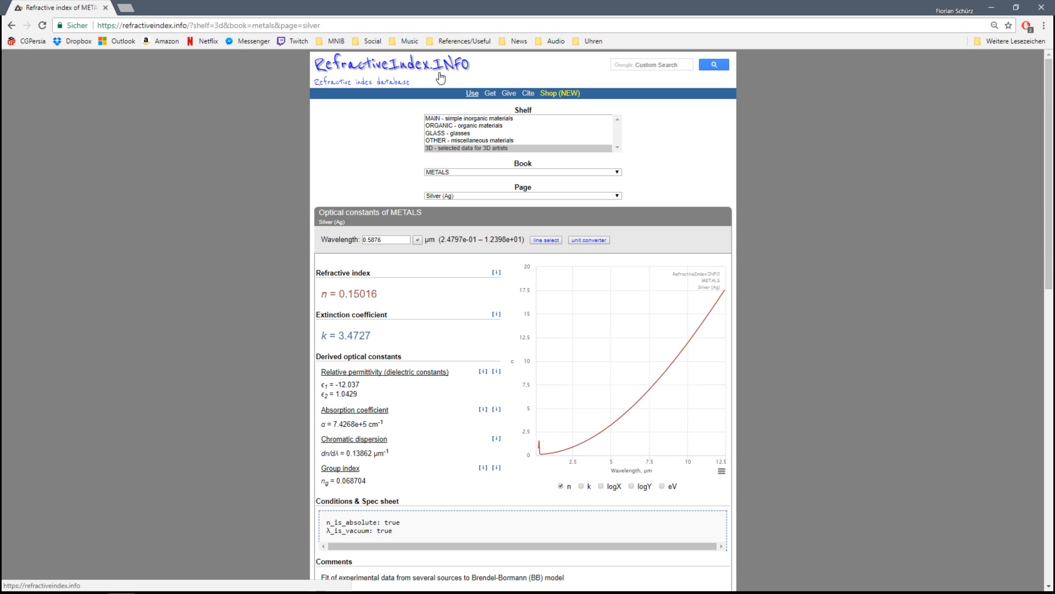
mouse_move(220, 172)
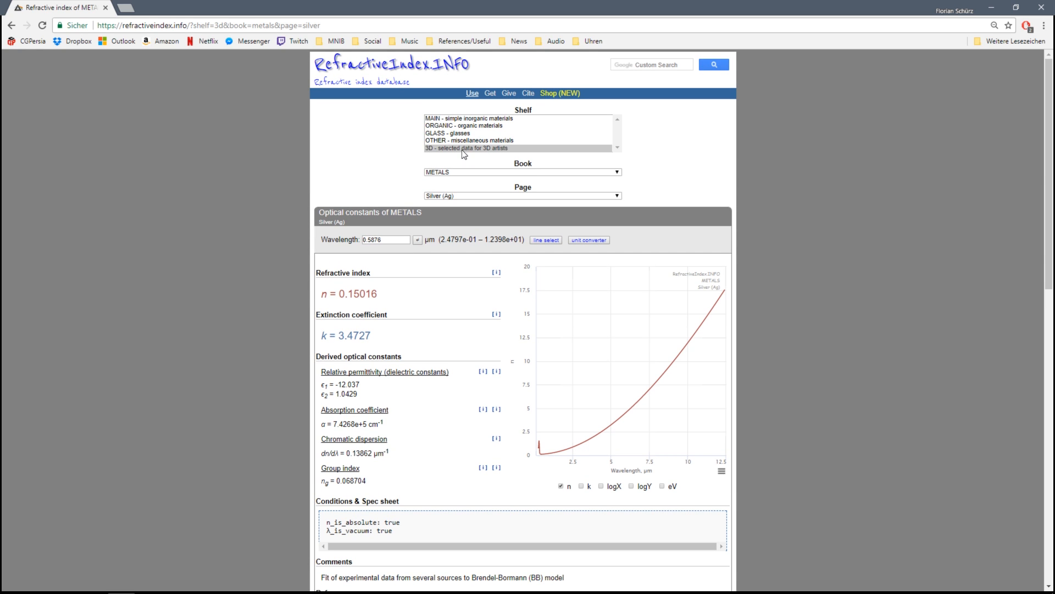
mouse_move(443, 153)
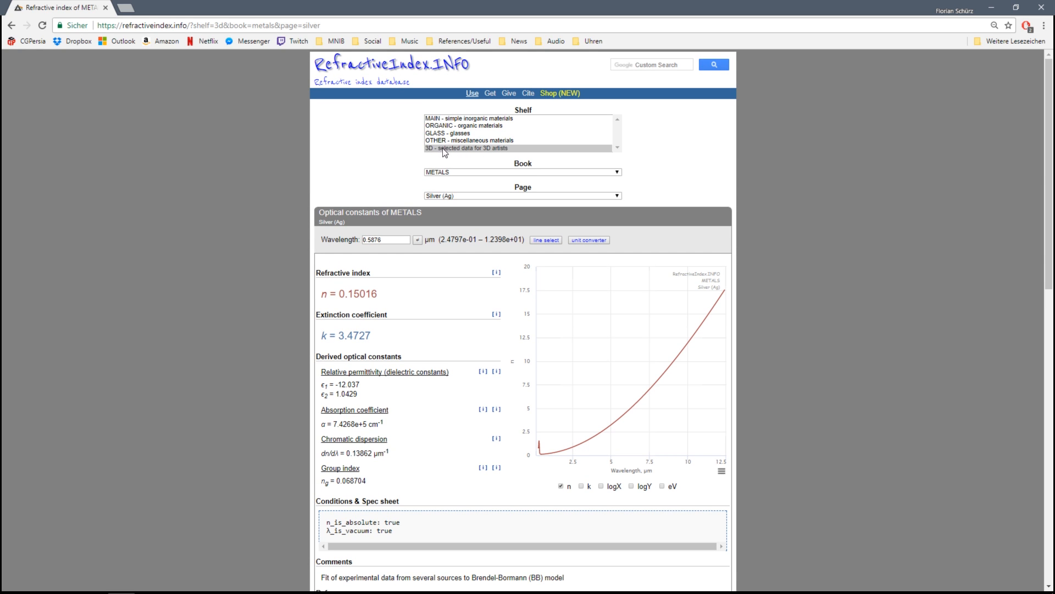
mouse_move(481, 155)
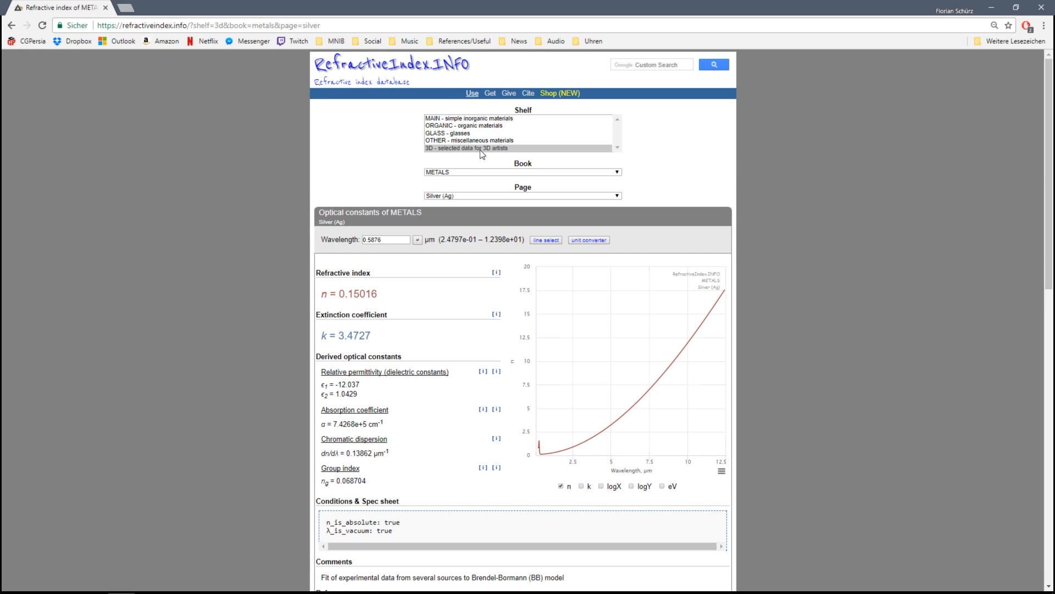
left_click(521, 172)
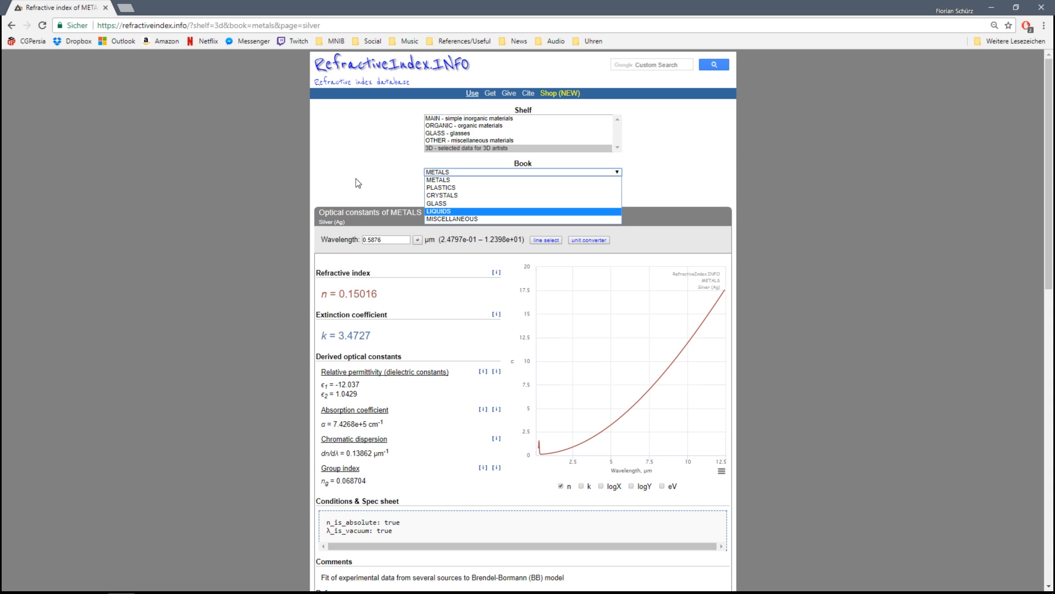
mouse_move(361, 178)
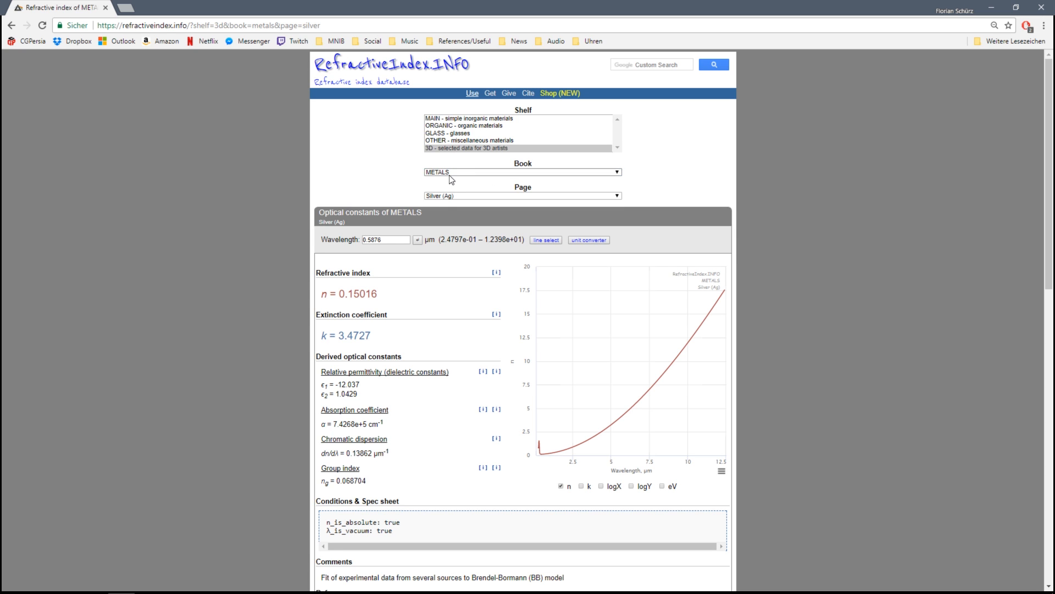
mouse_move(620, 205)
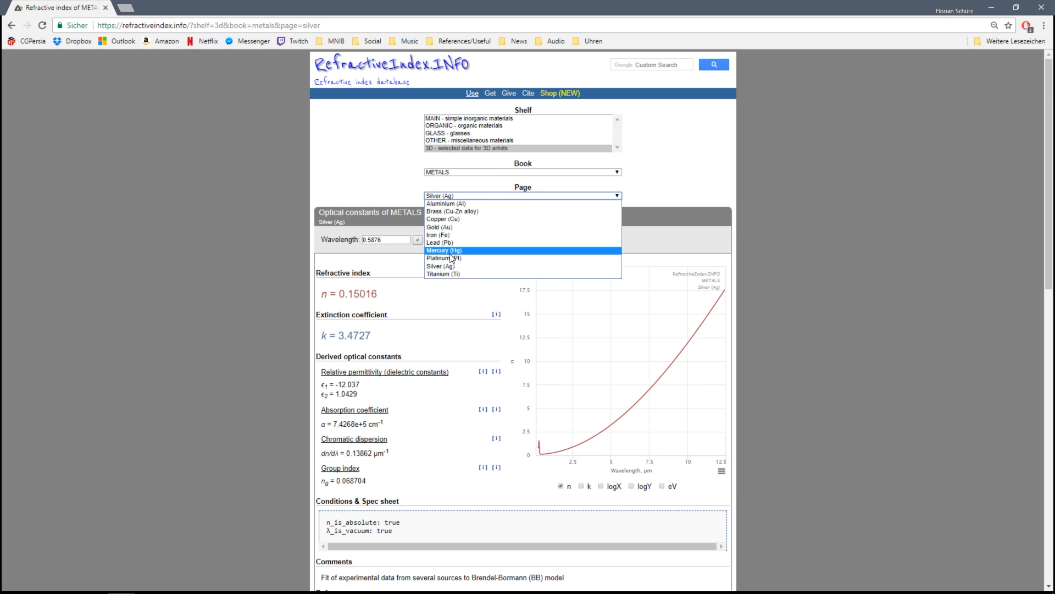
mouse_move(439, 226)
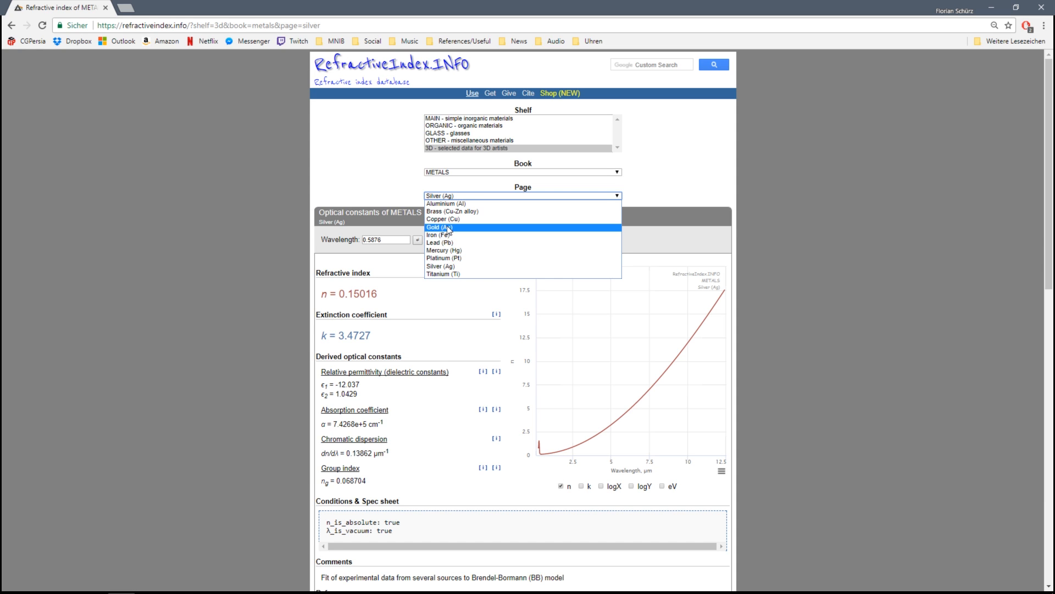
mouse_move(444, 204)
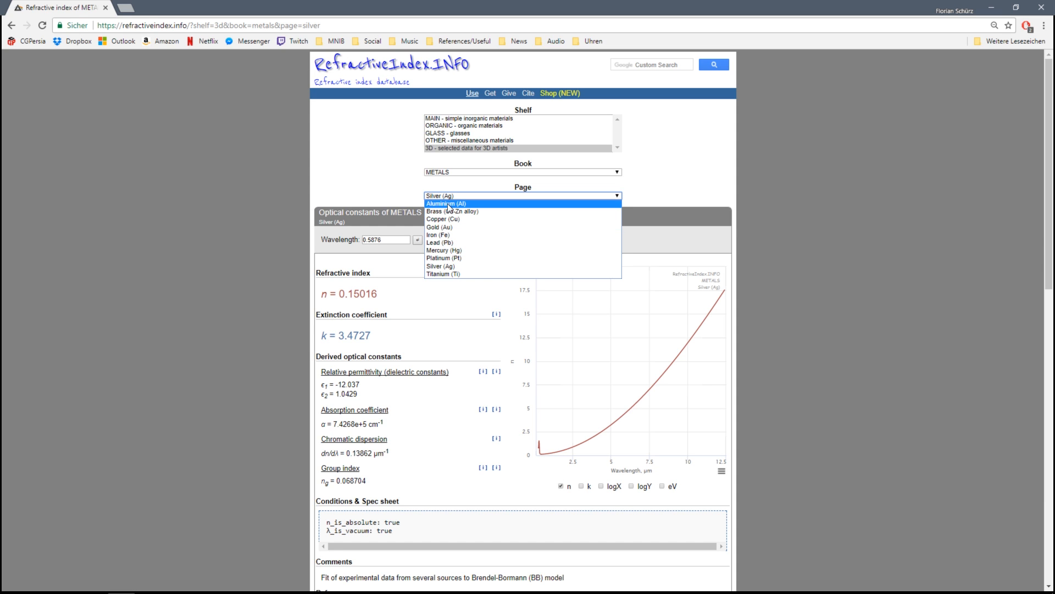
Choose the Aluminium (Al) page and copy its n value 1.0972 for the Index n field
left_click(445, 203)
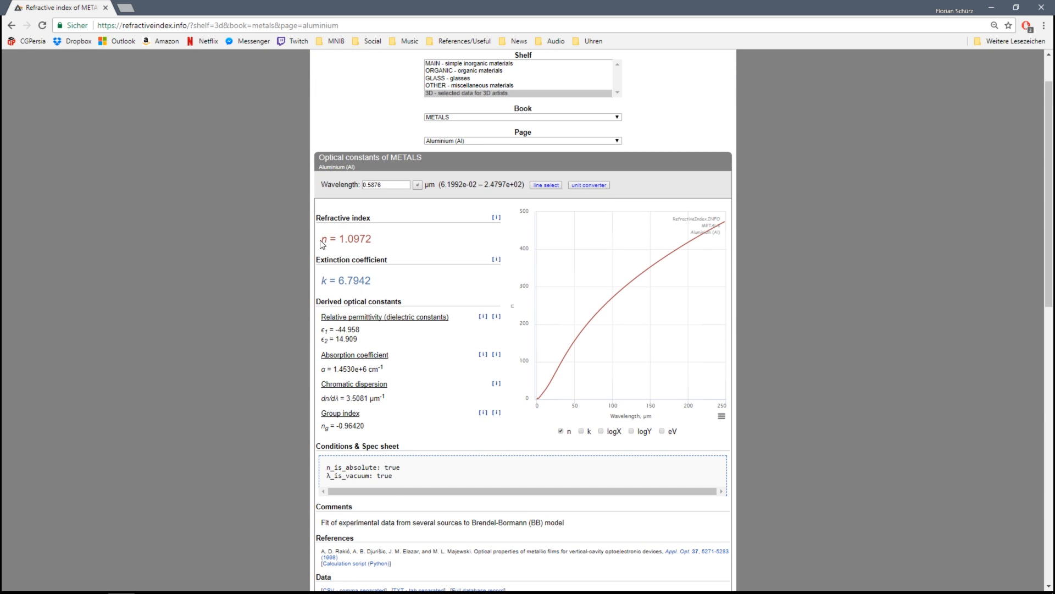
double_click(332, 260)
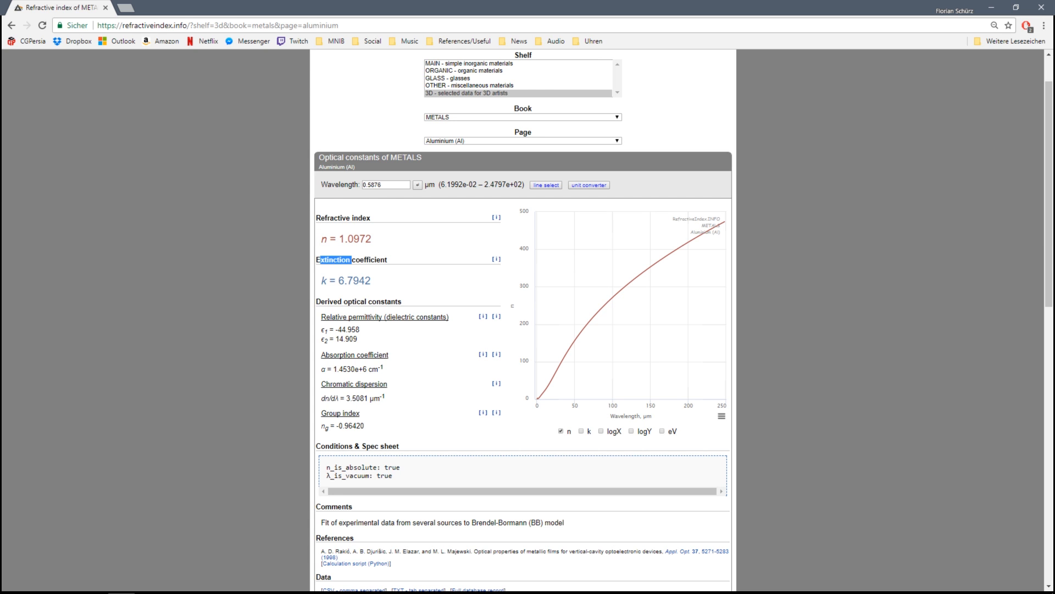
scroll("up", 3)
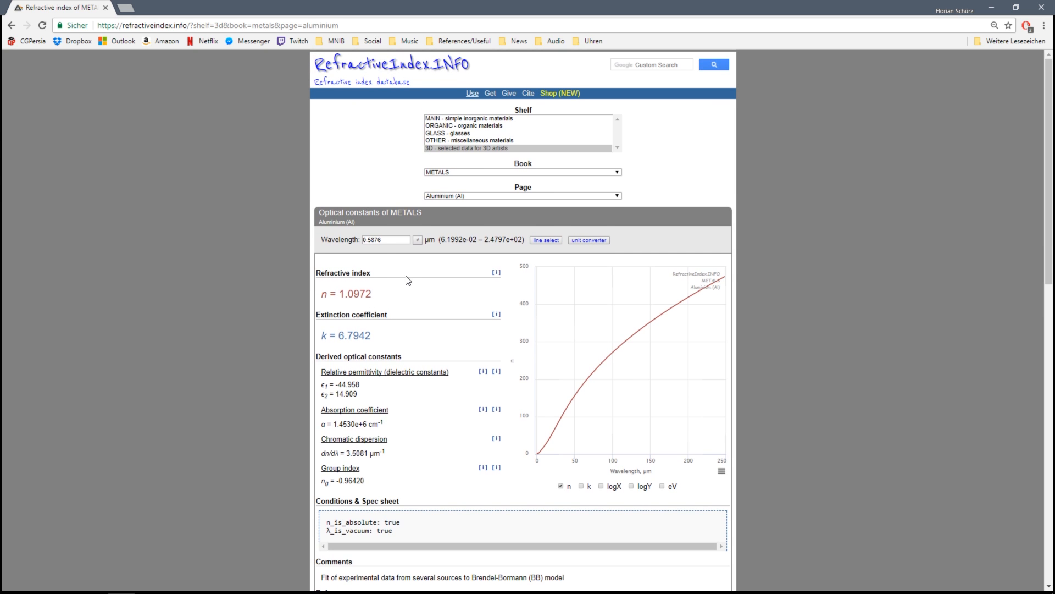
double_click(354, 293)
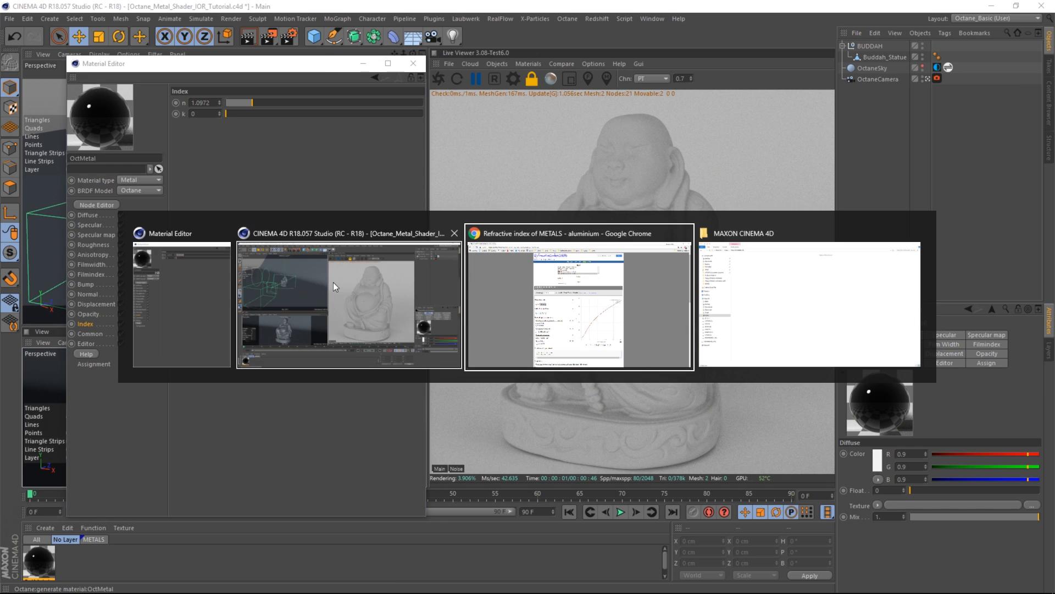
Return to the Aluminium page and copy its k value 6.7942
left_click(577, 303)
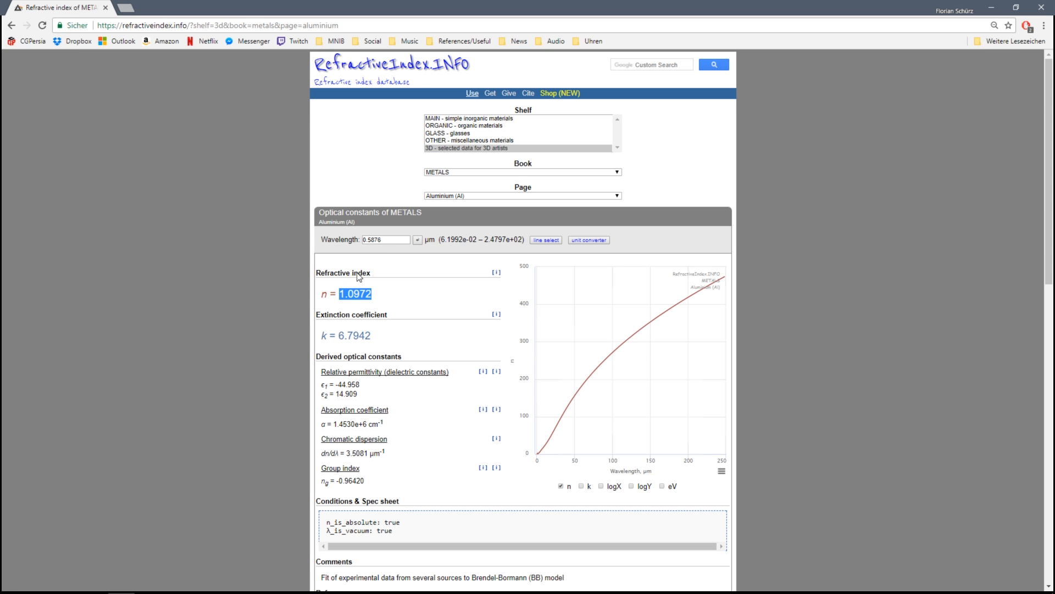
double_click(353, 335)
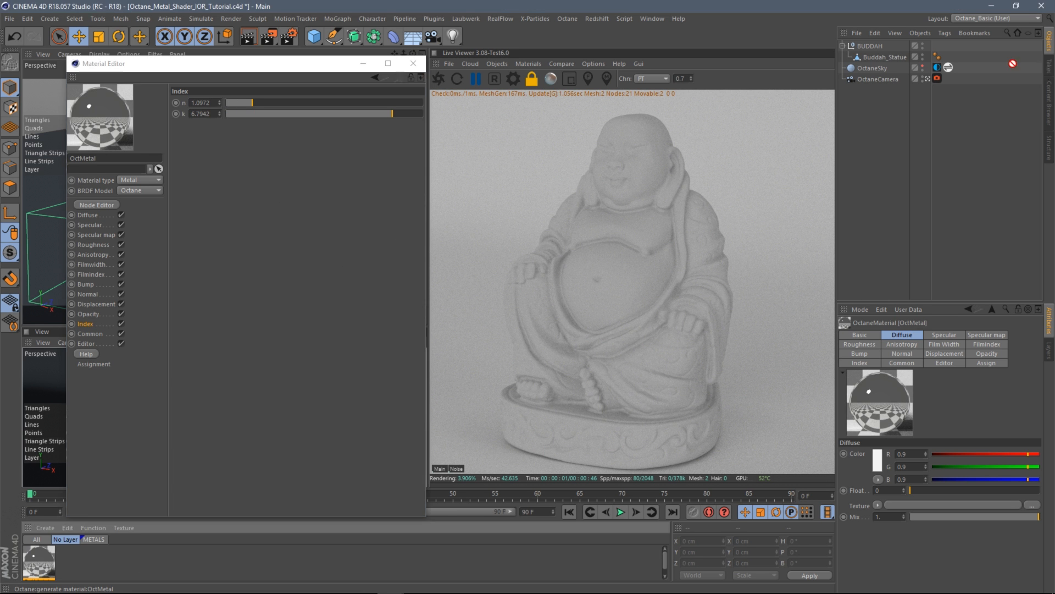
Apply the aluminium OctMetal material (n 1.0972, k 6.7942) to the Buddha statue
left_click(884, 56)
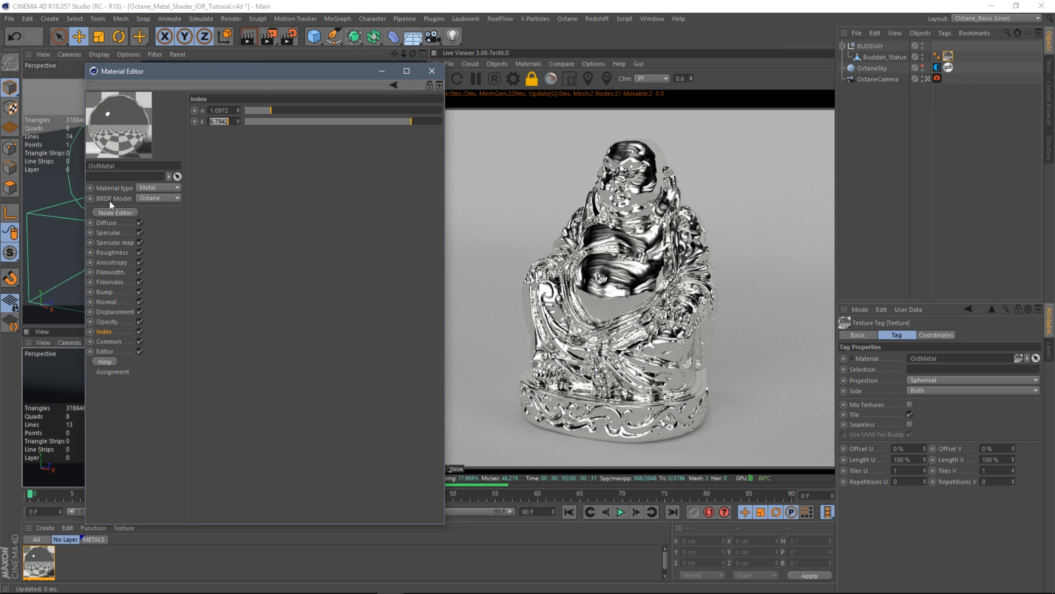
Compare the Octane, Beckmann, GGX and Ward BRDF models and keep GGX for OctMetal
left_click(158, 198)
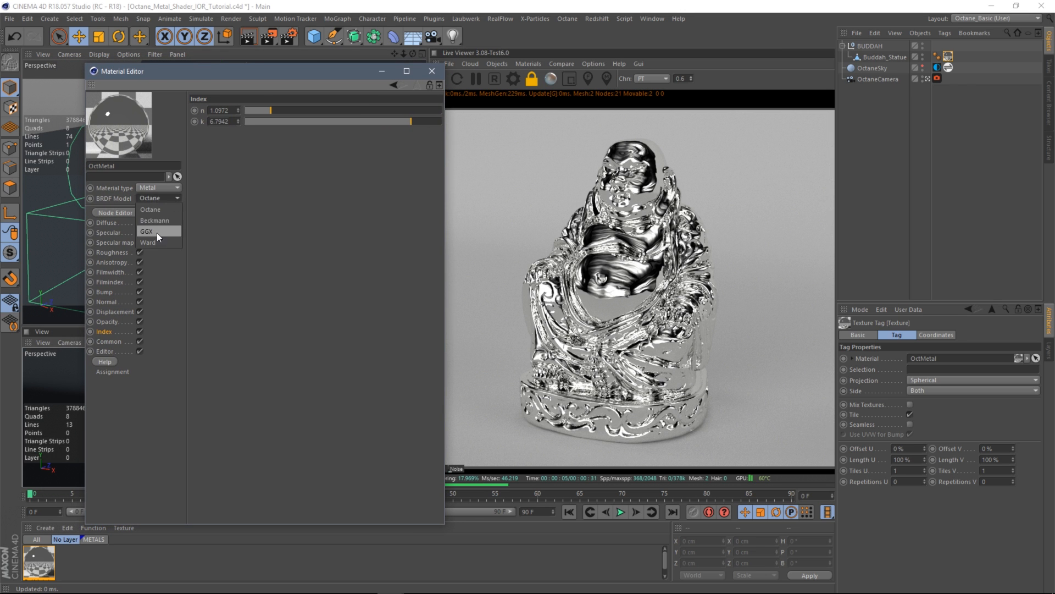
mouse_move(172, 236)
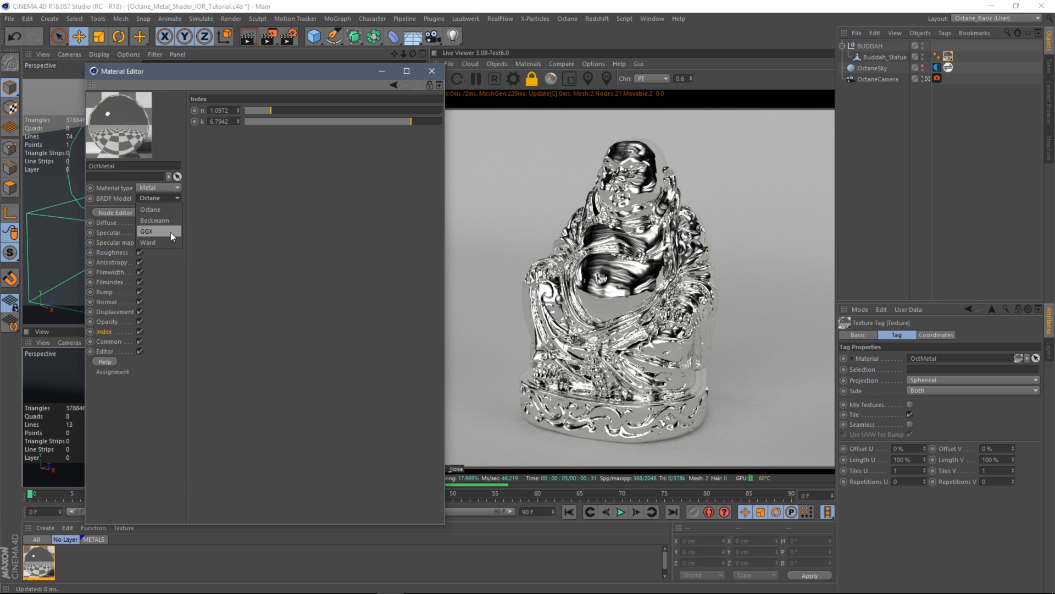
left_click(146, 231)
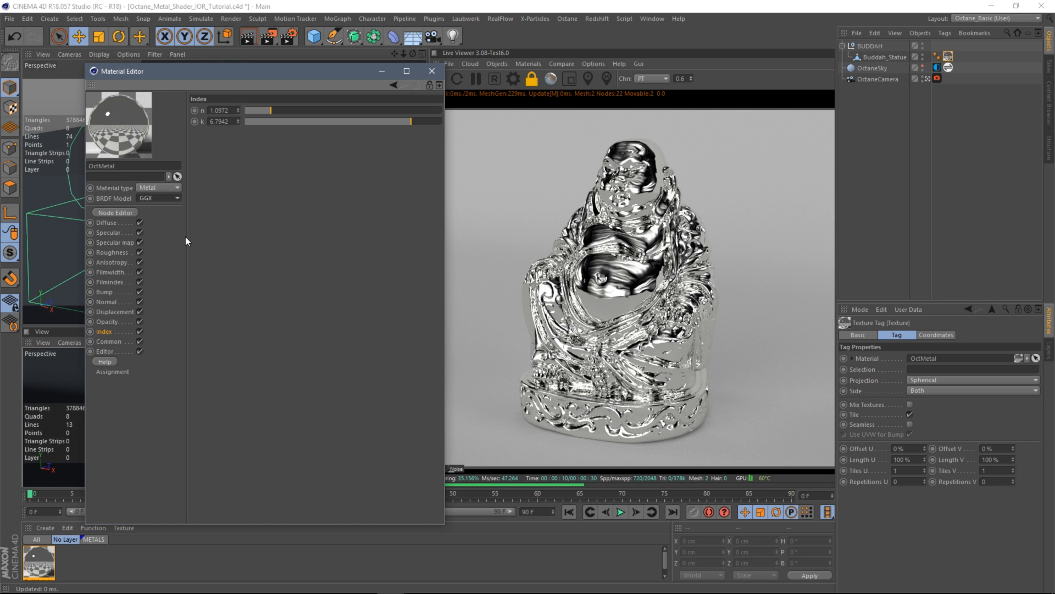
left_click(158, 198)
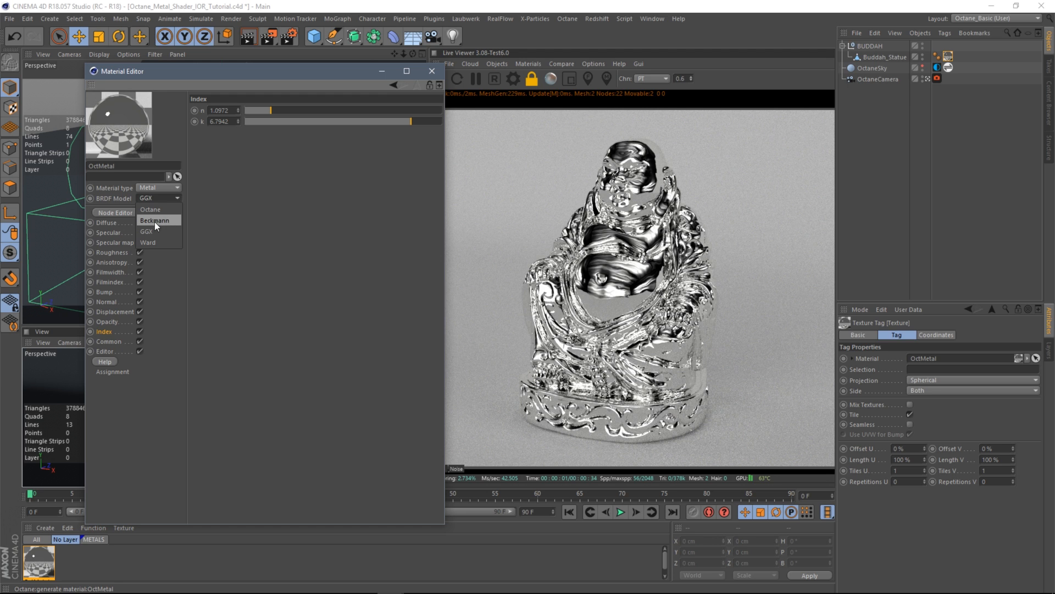
mouse_move(157, 232)
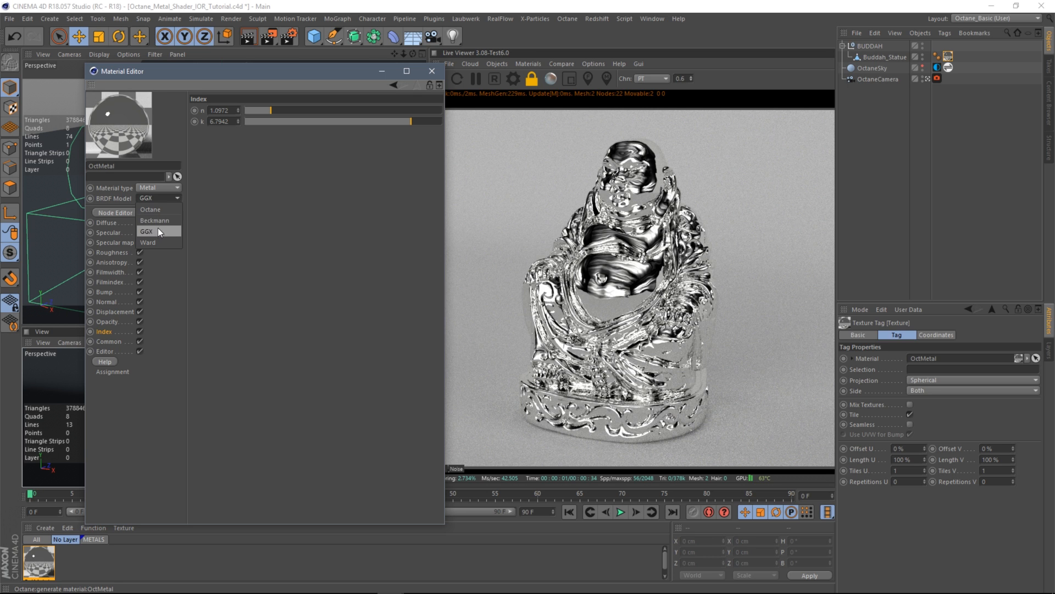
mouse_move(157, 244)
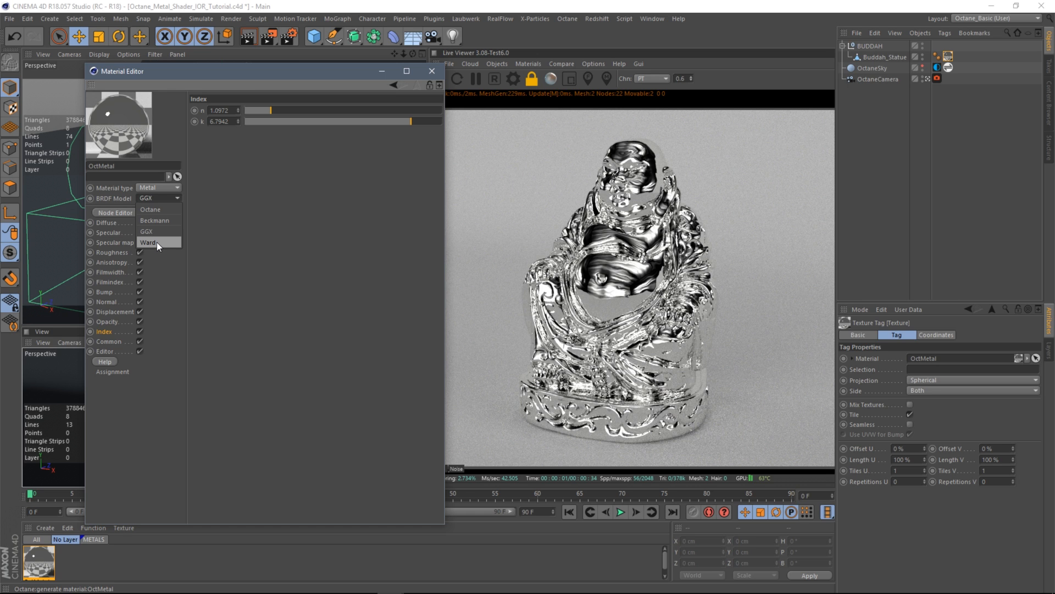
mouse_move(152, 241)
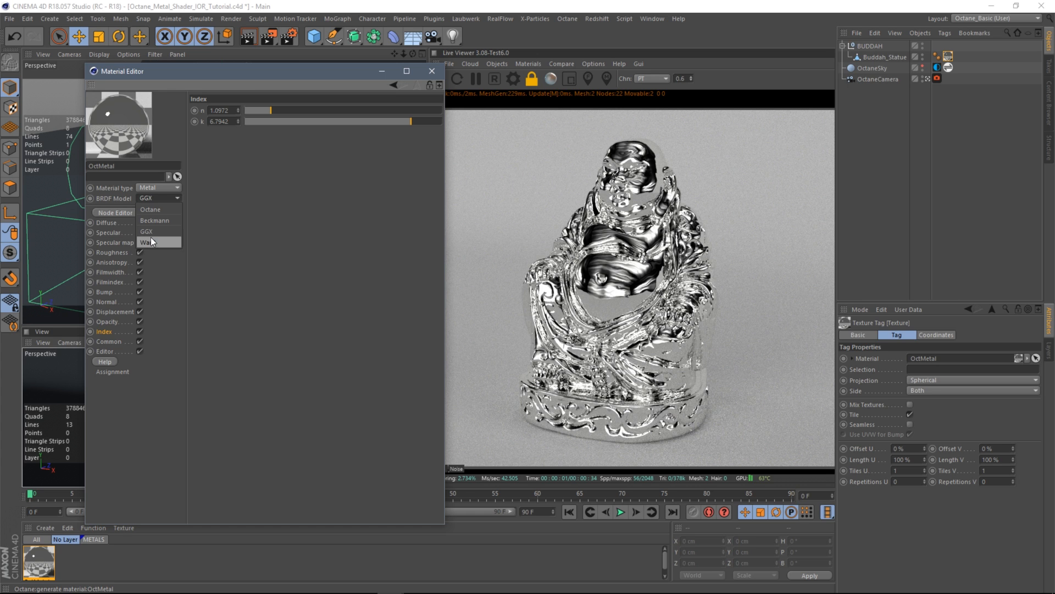
left_click(146, 232)
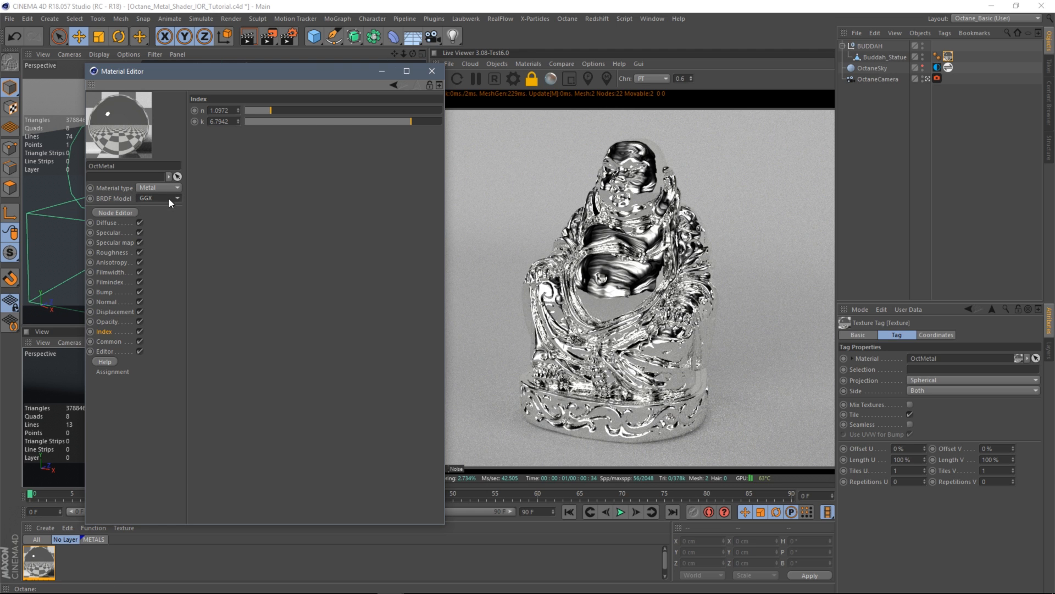
left_click(158, 198)
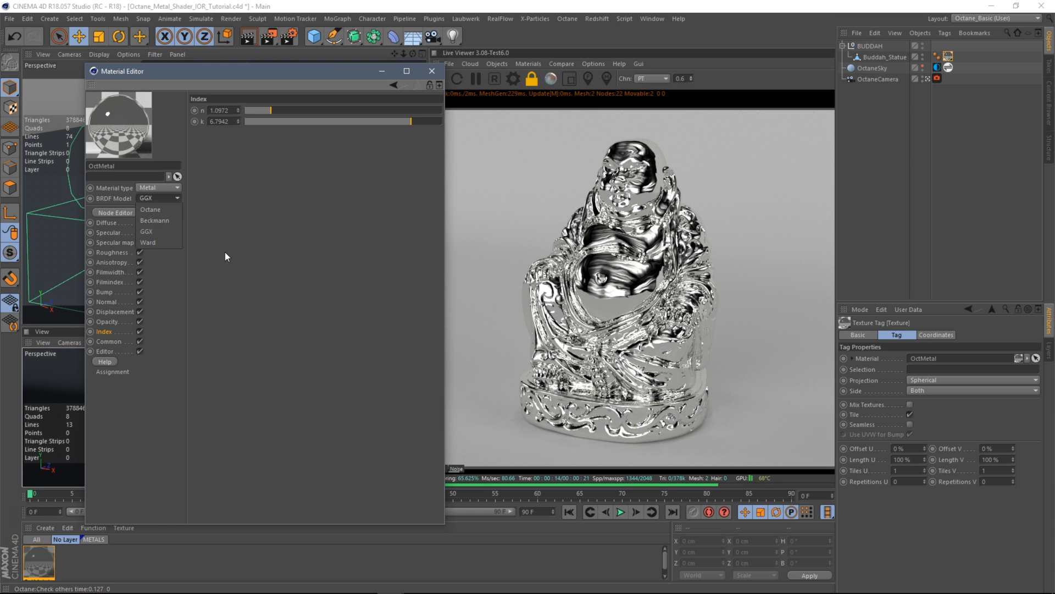
left_click(146, 232)
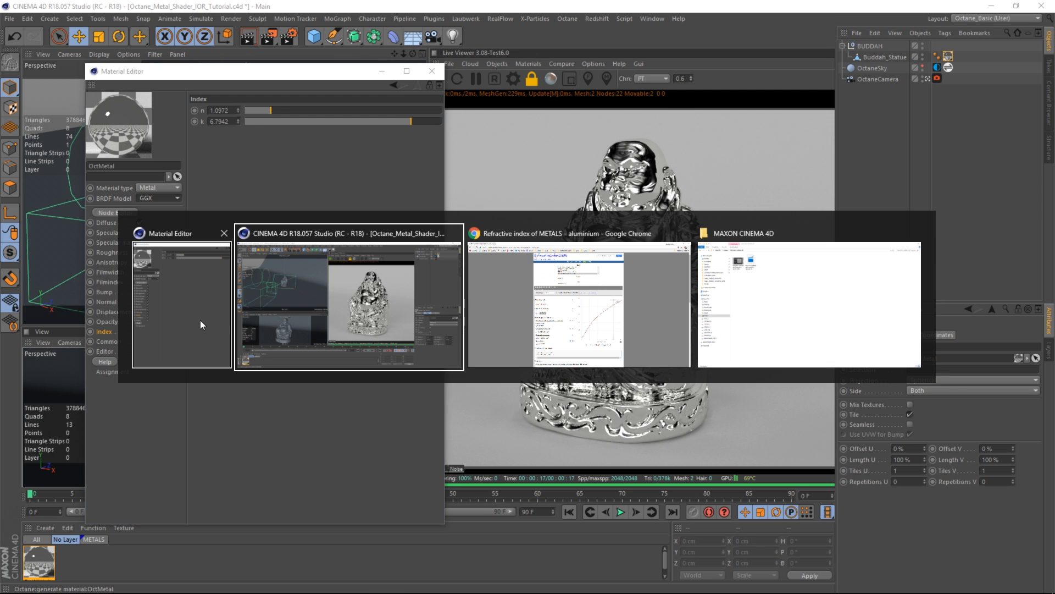
left_click(578, 295)
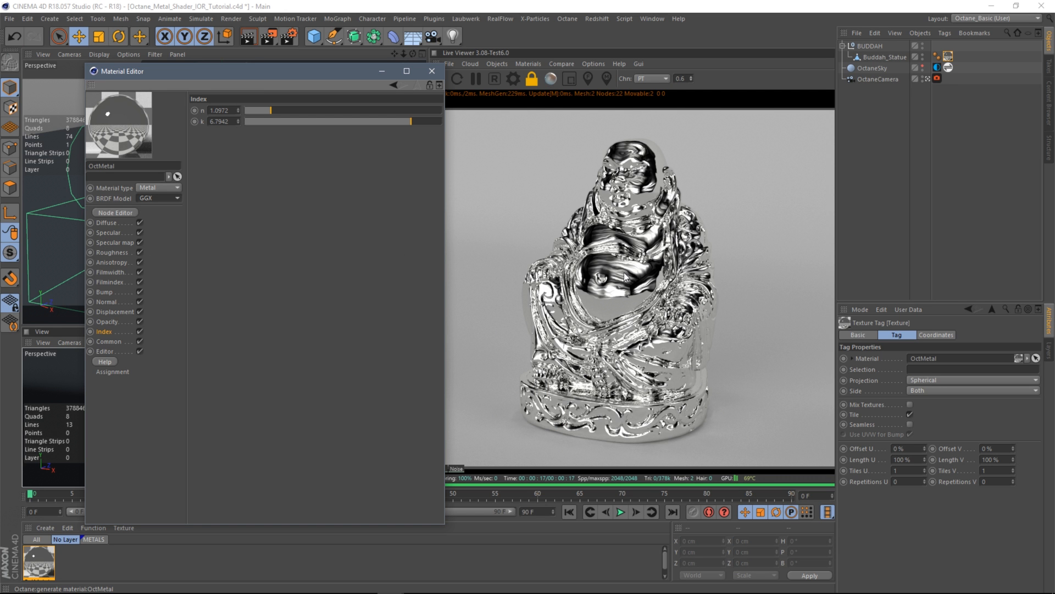
mouse_move(703, 259)
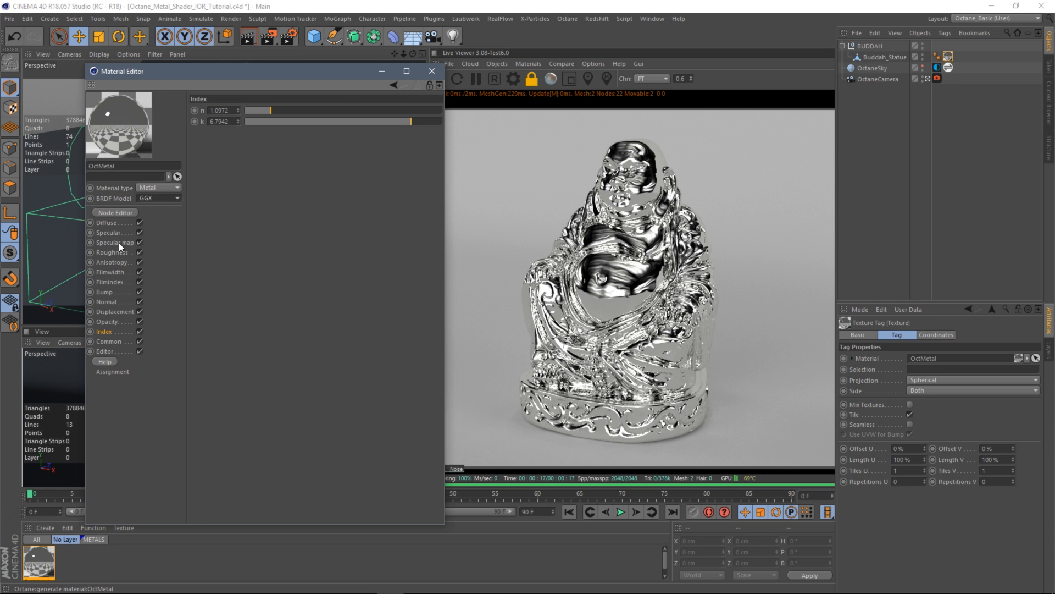
left_click(112, 252)
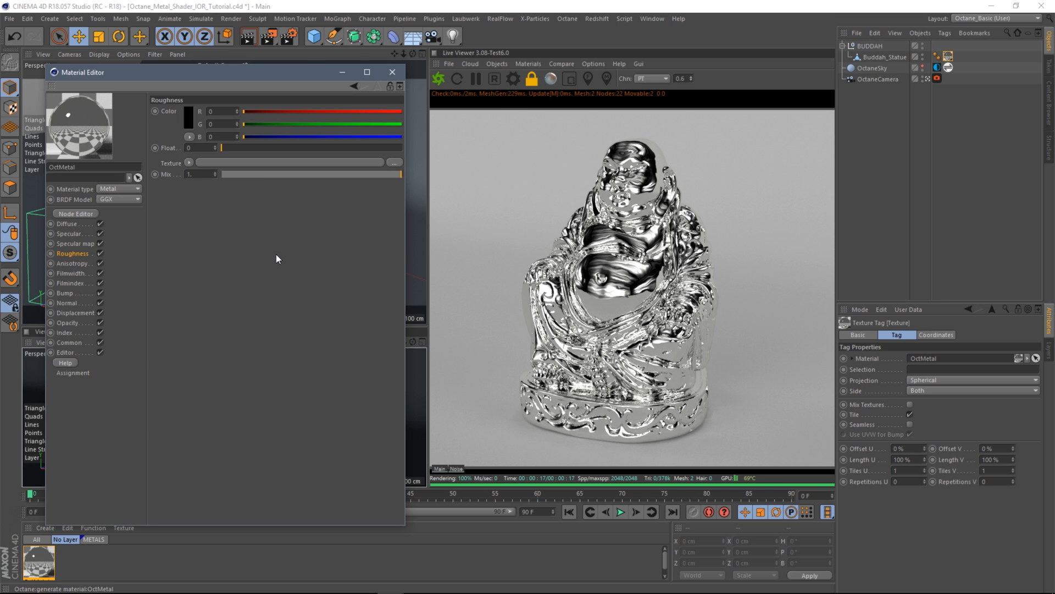
mouse_move(179, 204)
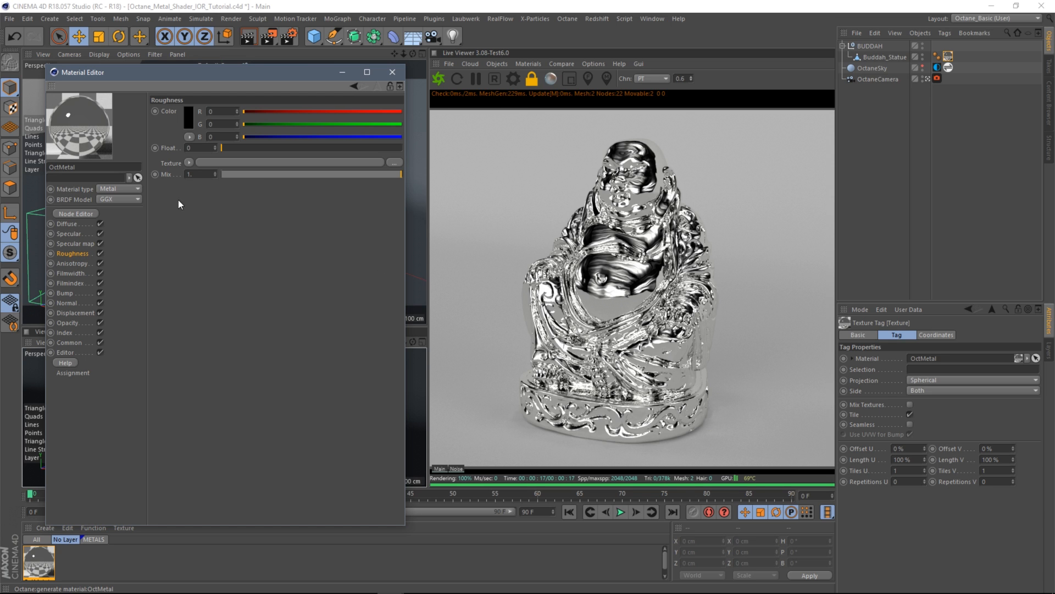
Load an OctaneRender FloatTexture into OctMetal's Specular map
left_click(75, 242)
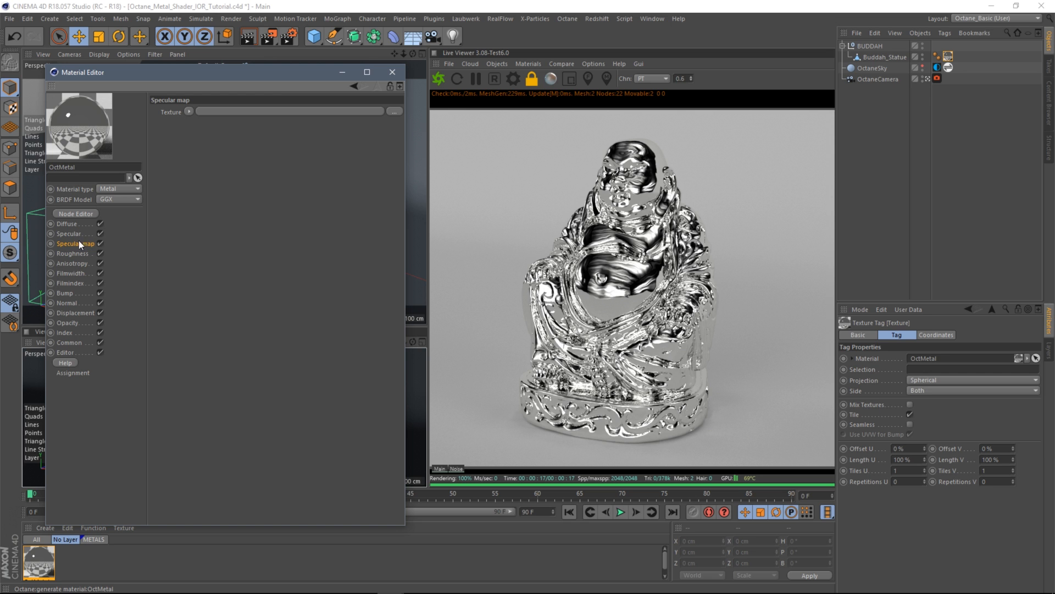
left_click(190, 111)
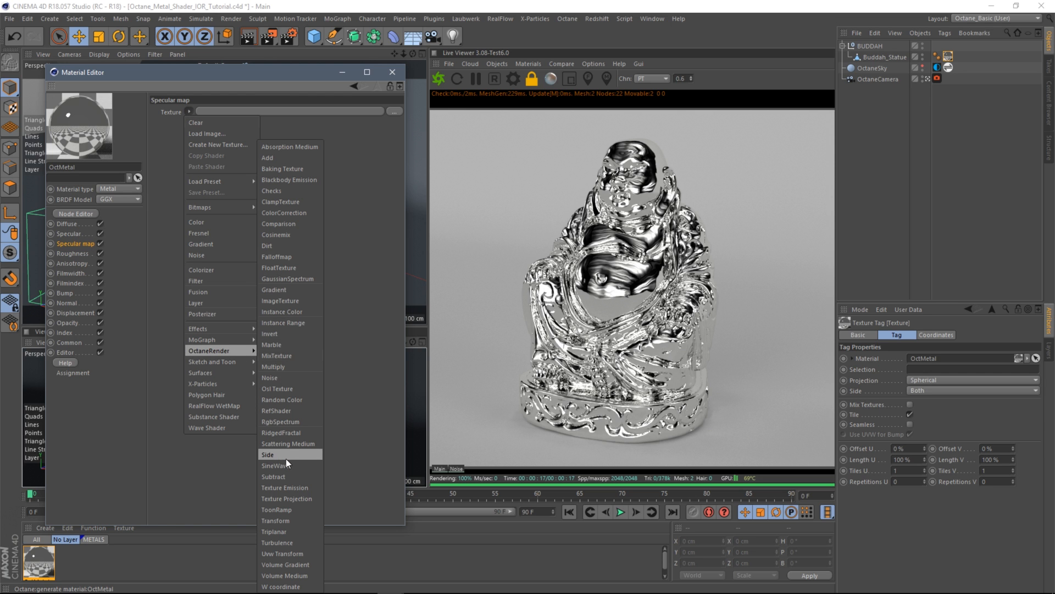
mouse_move(293, 290)
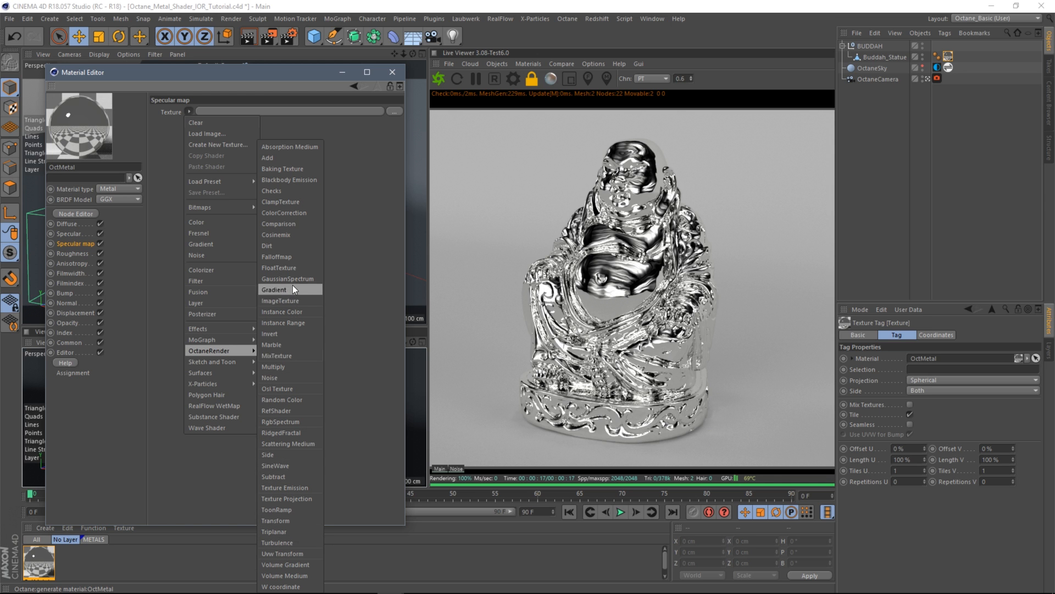
mouse_move(277, 267)
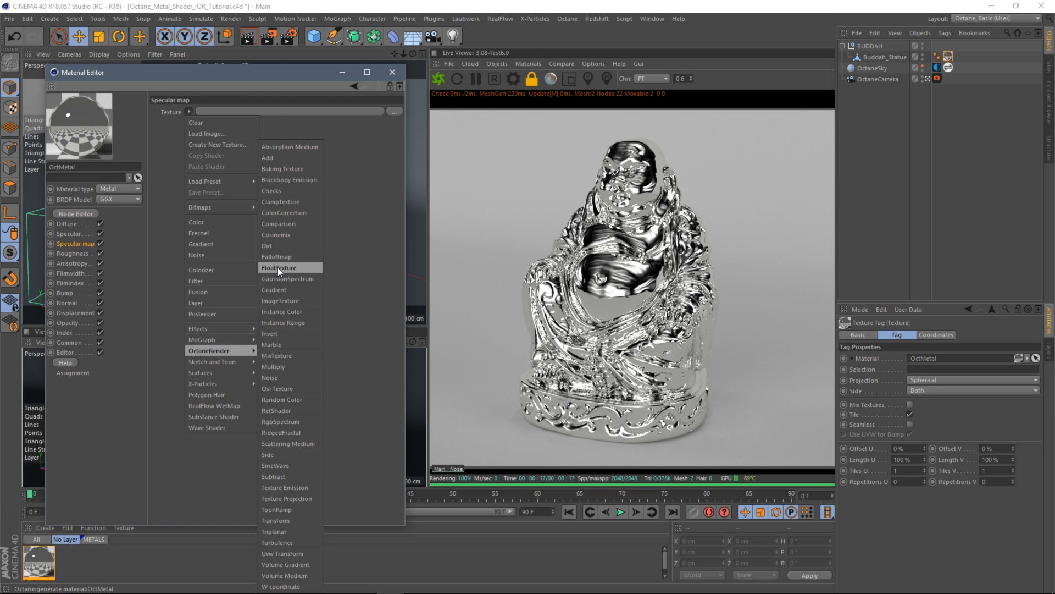
left_click(278, 268)
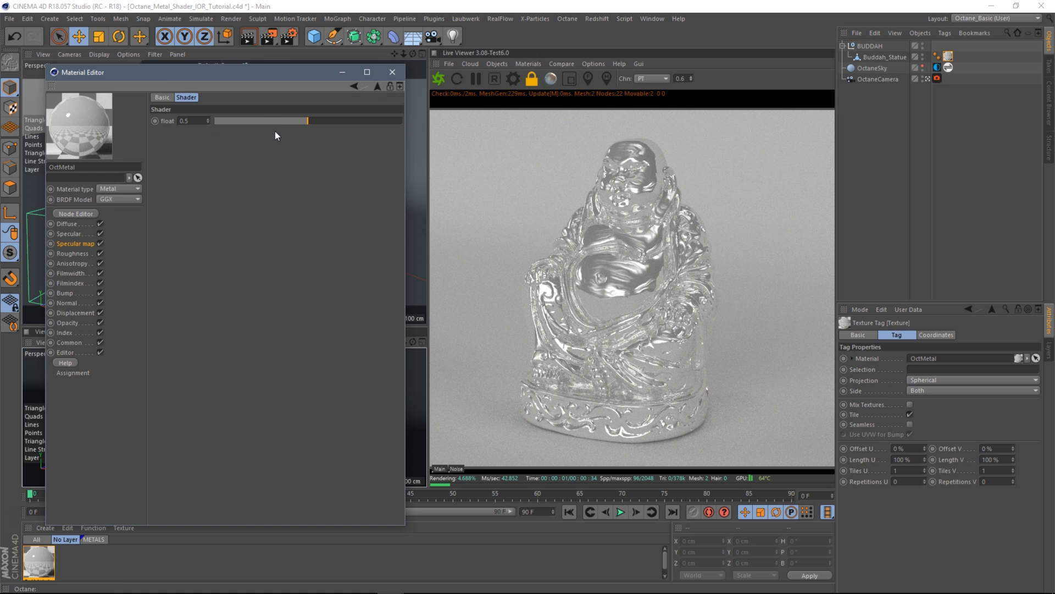
left_click(67, 223)
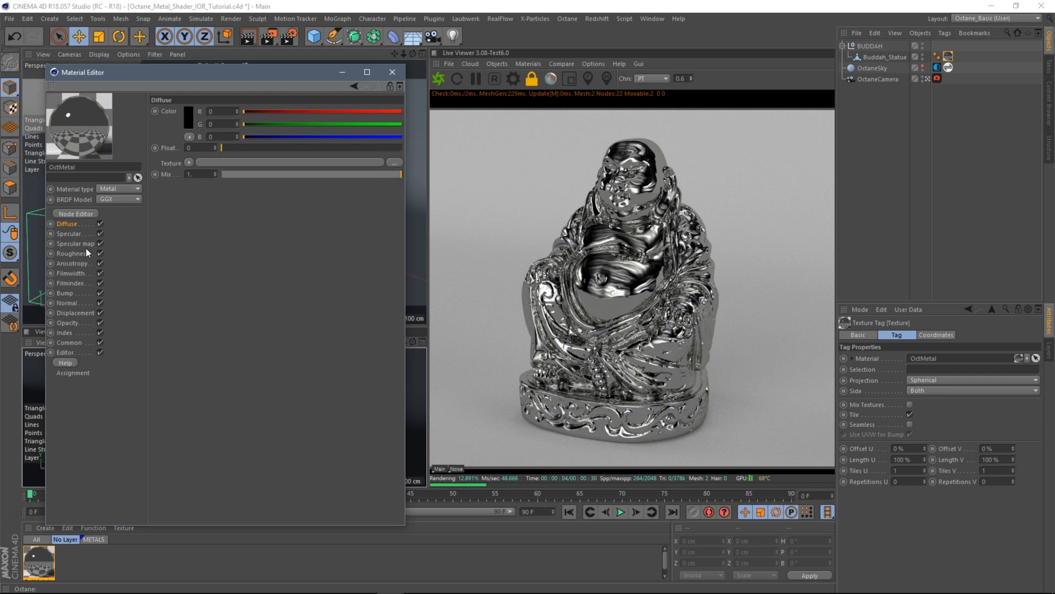
Raise the specular float texture value to 0.9, then view the roughness settings
left_click(70, 243)
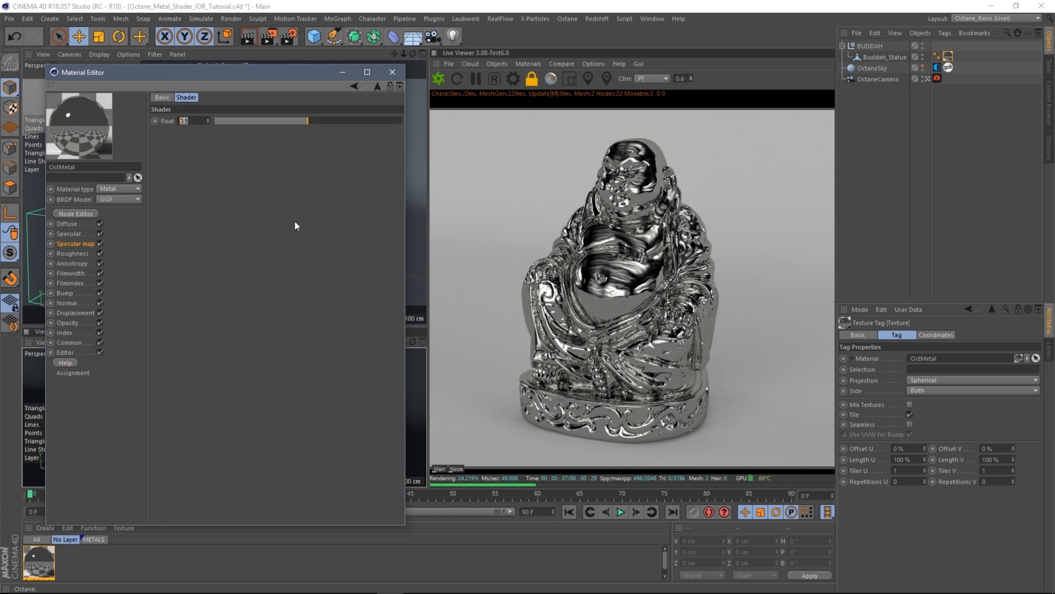
left_click_drag(263, 120, 383, 119)
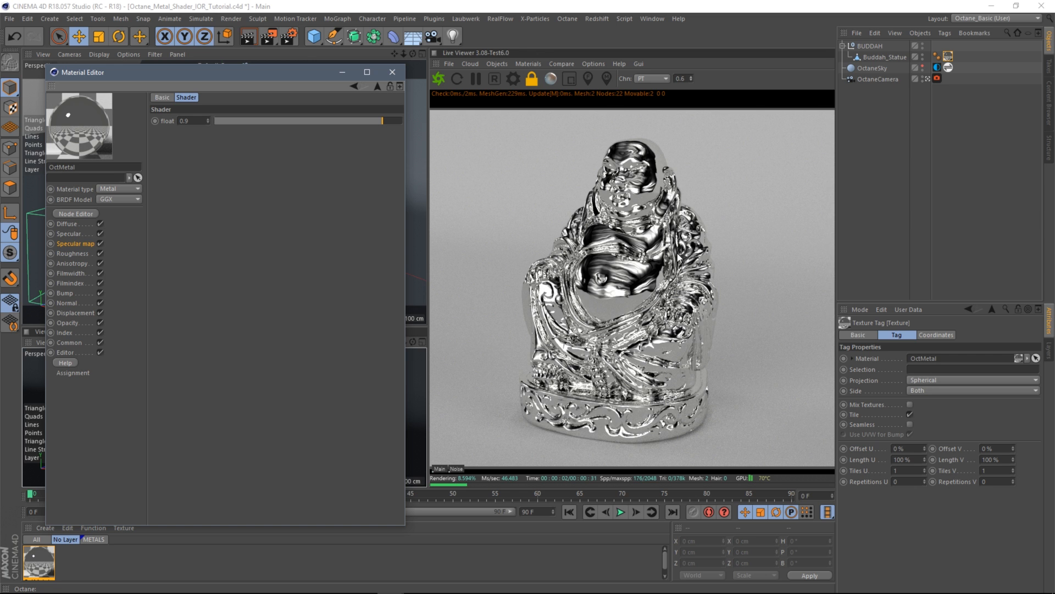
mouse_move(193, 198)
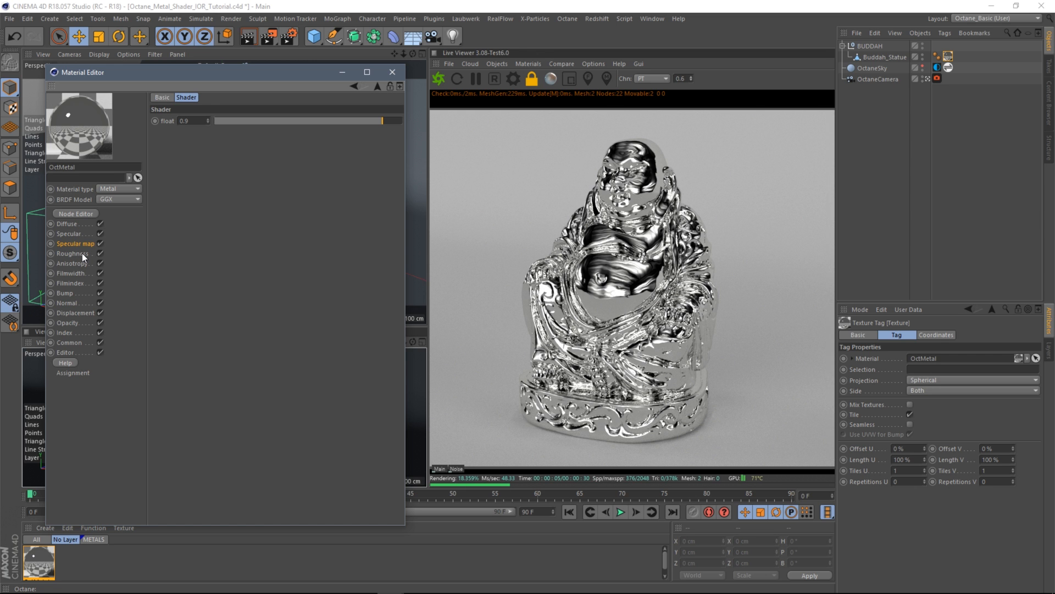
left_click(73, 253)
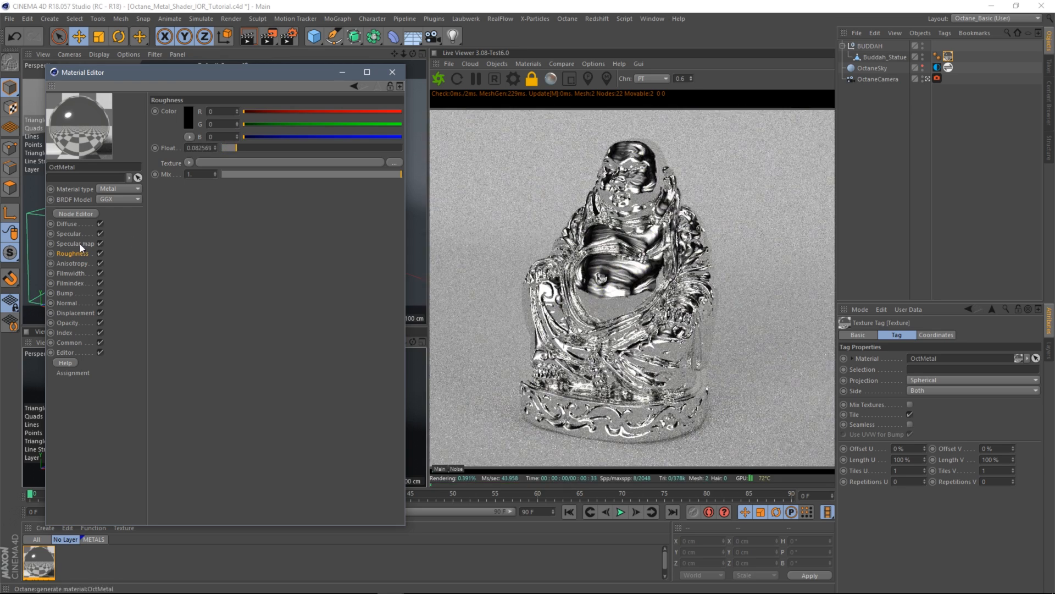
Load a Gradient shader into Specular, set it to Complex mode with a Falloffmap texture
left_click(189, 163)
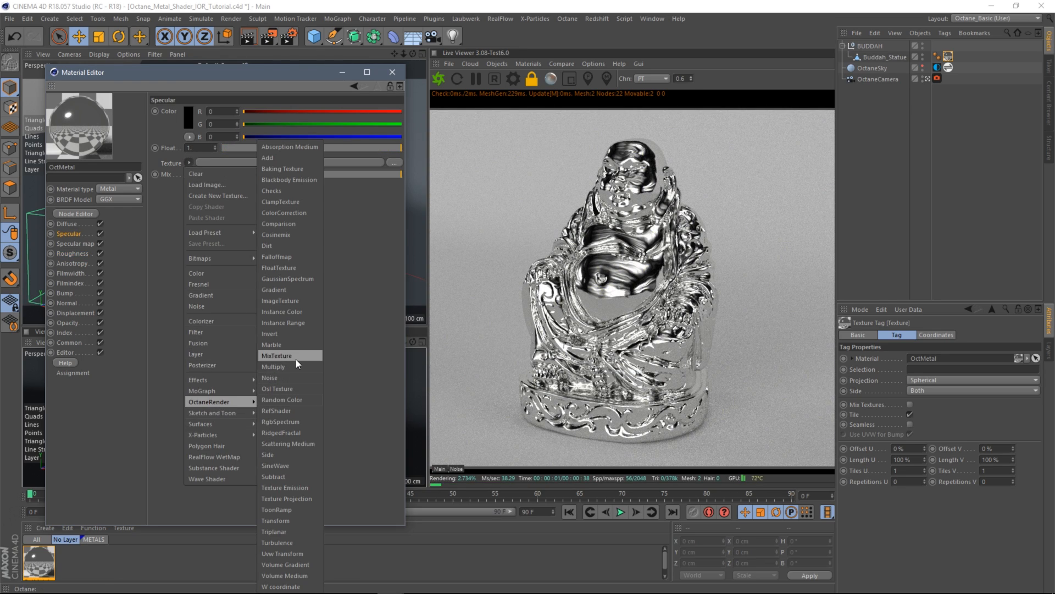
mouse_move(283, 276)
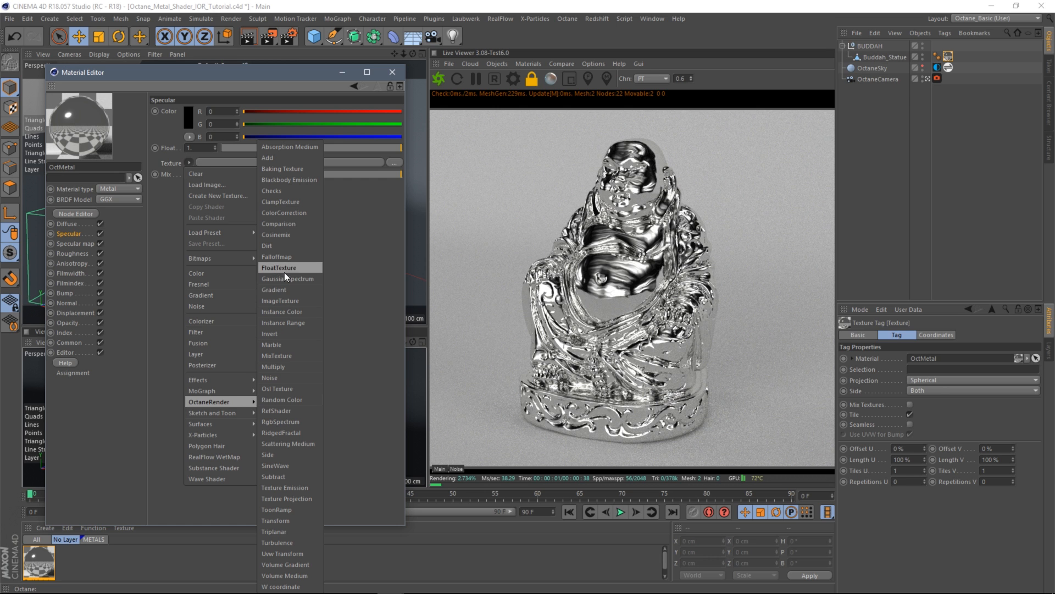
mouse_move(282, 289)
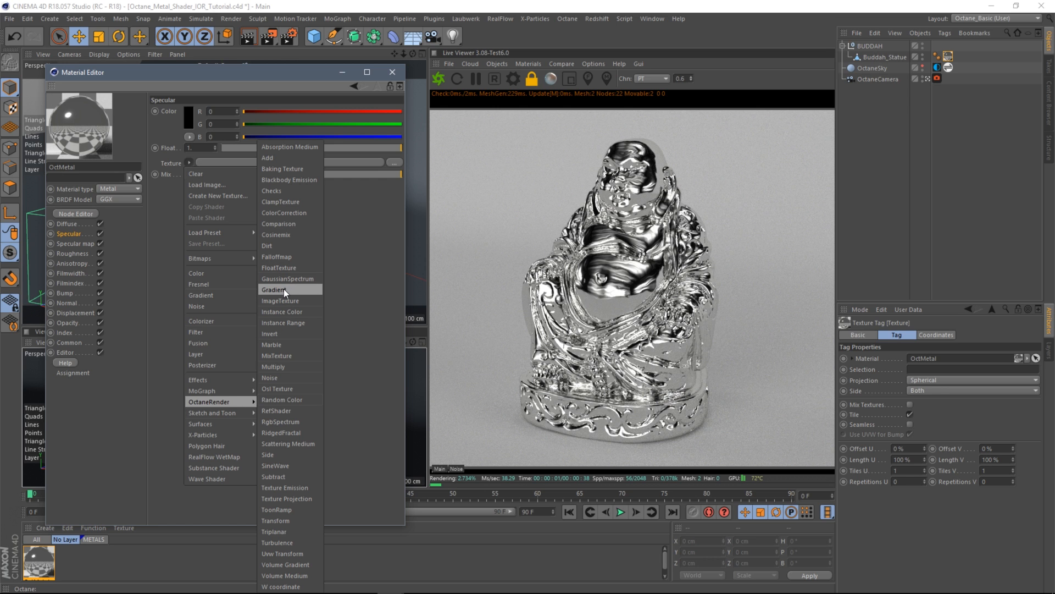
left_click(275, 289)
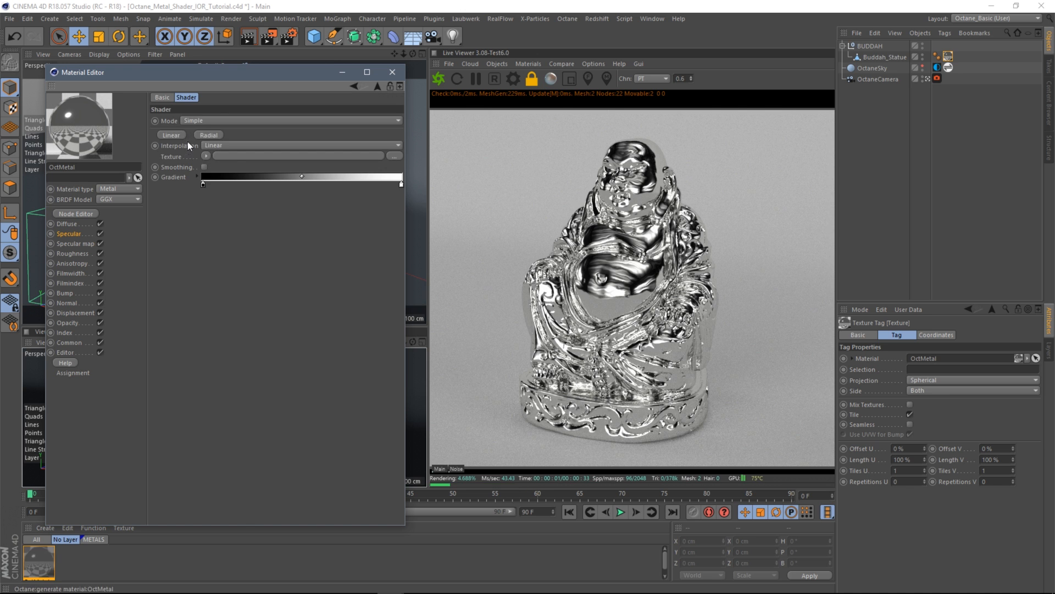
left_click(205, 155)
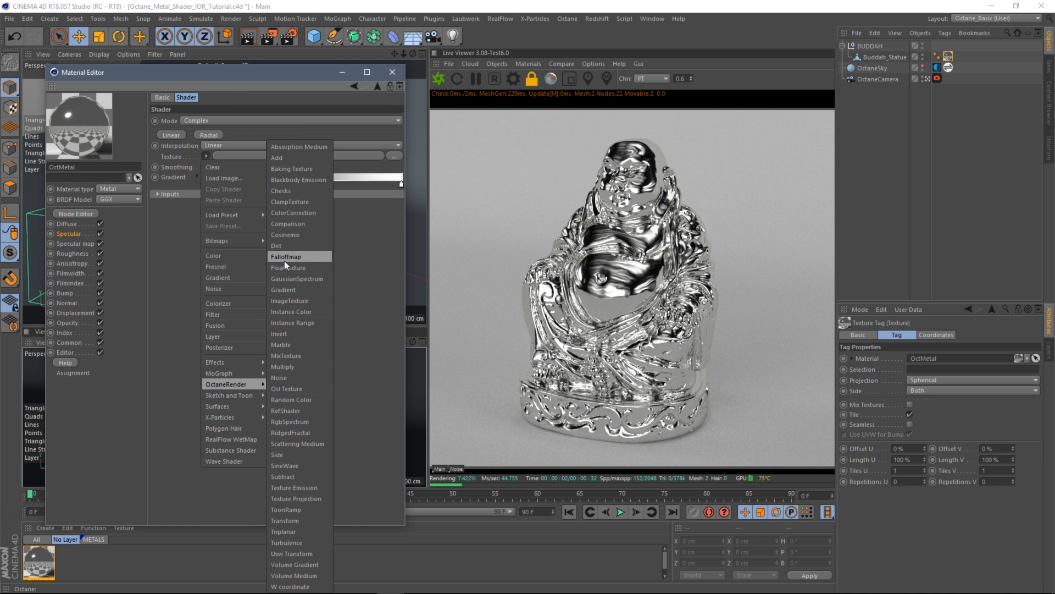
left_click(287, 256)
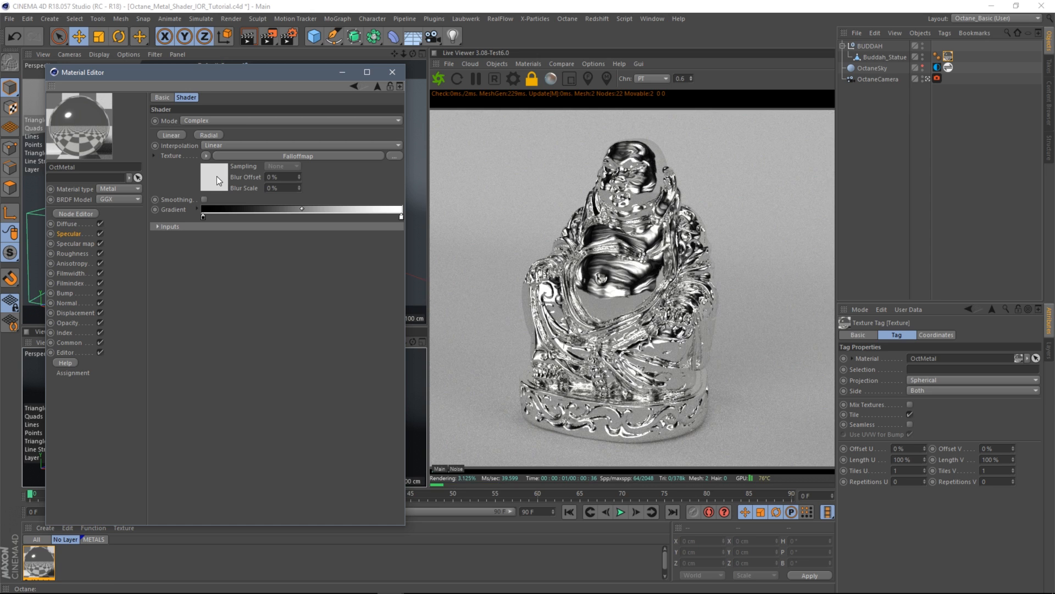
left_click(303, 121)
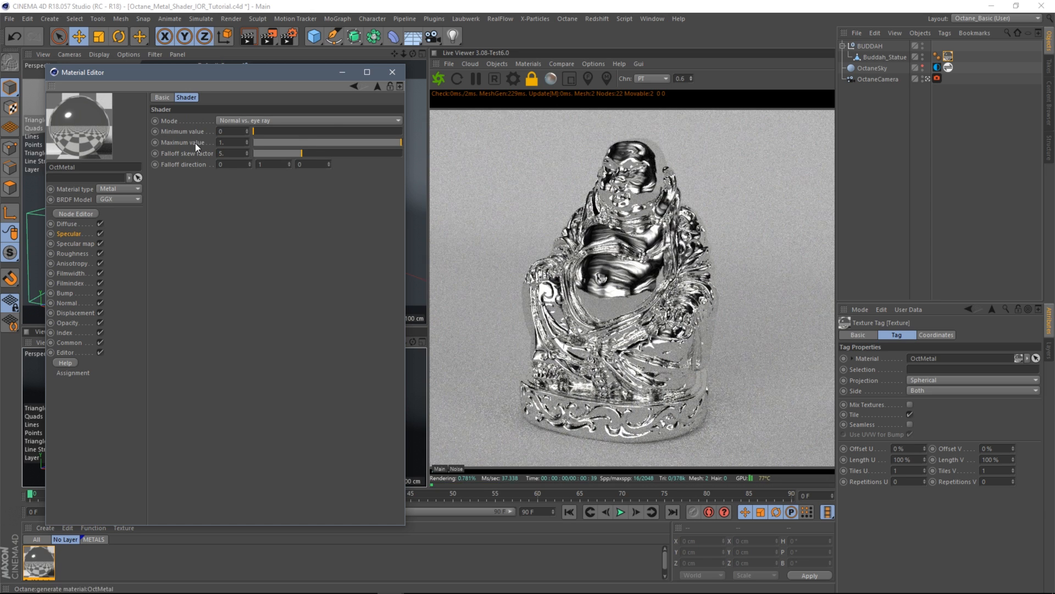
left_click(310, 119)
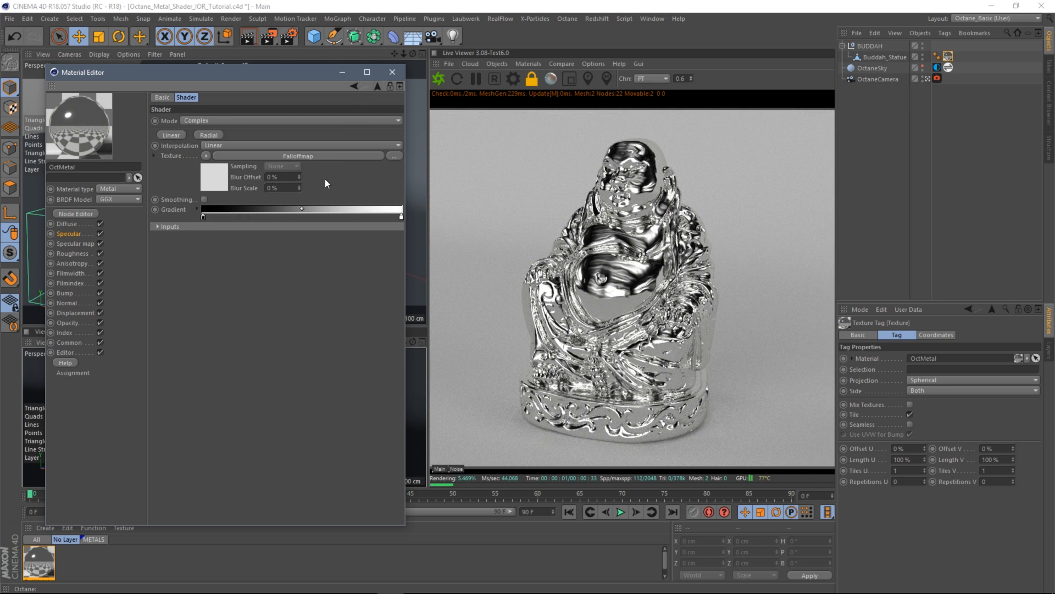
Expand the gradient's inputs and set an RgbSpectrum as its start value
left_click(157, 226)
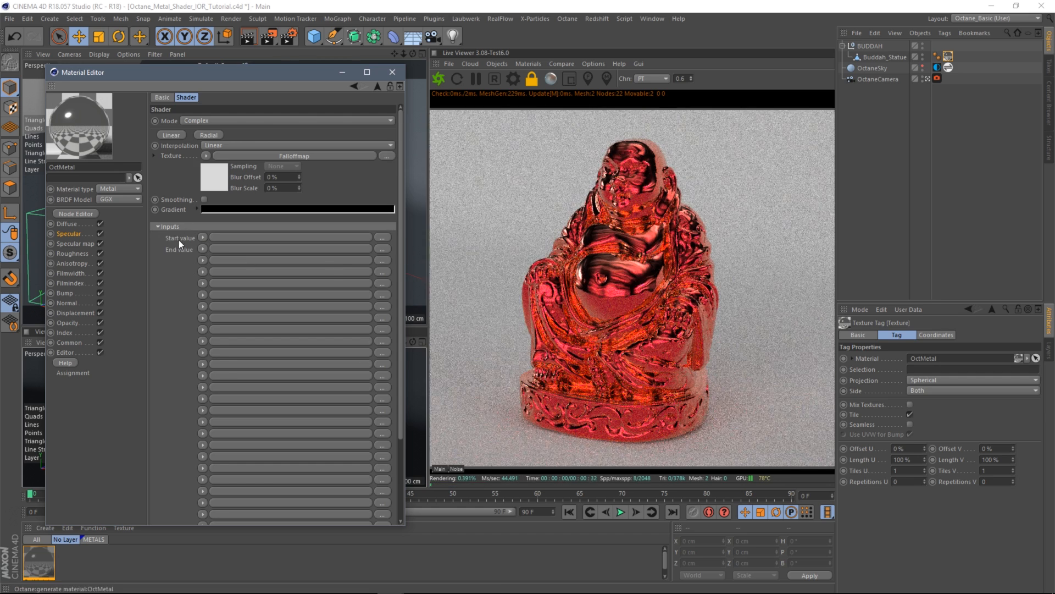
left_click(203, 237)
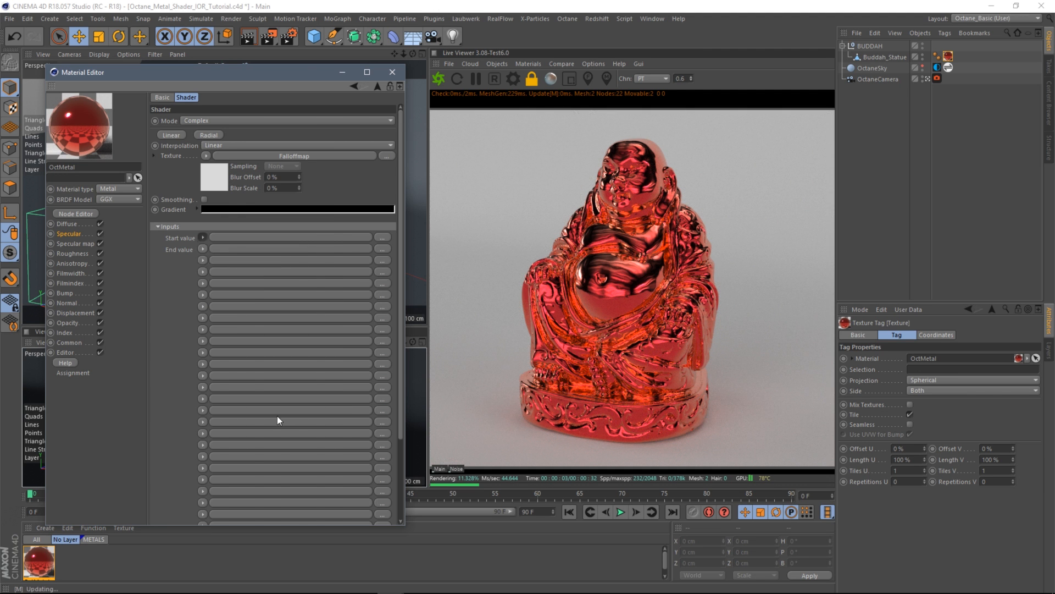
left_click(202, 237)
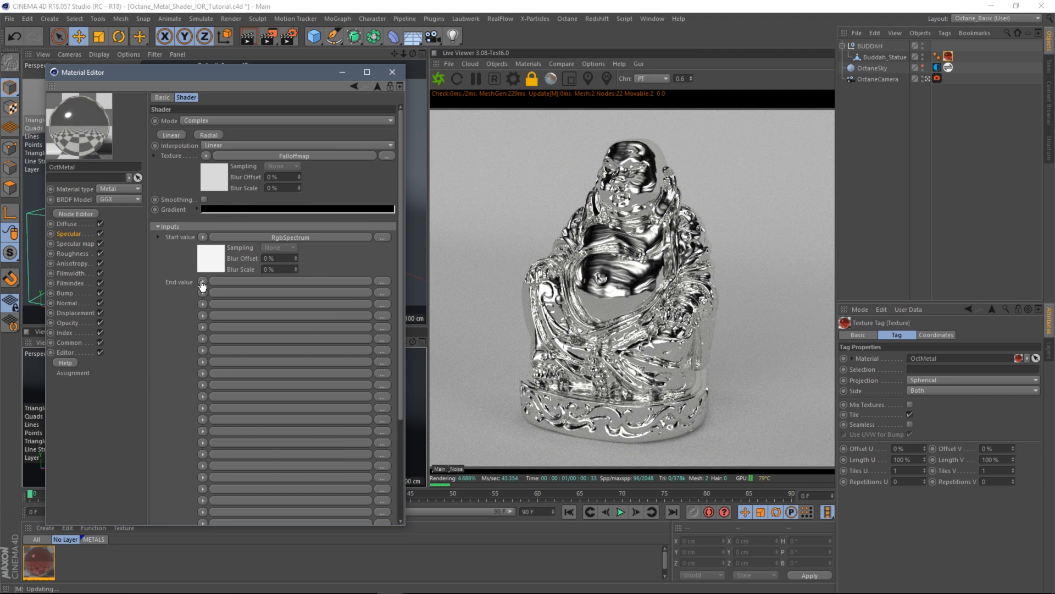
left_click(69, 332)
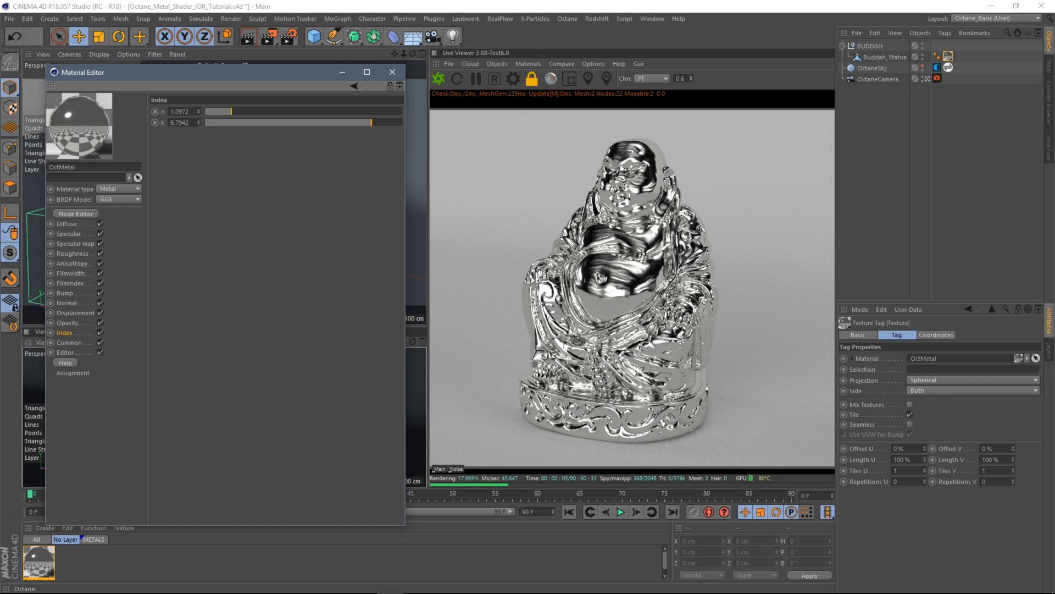
mouse_move(88, 287)
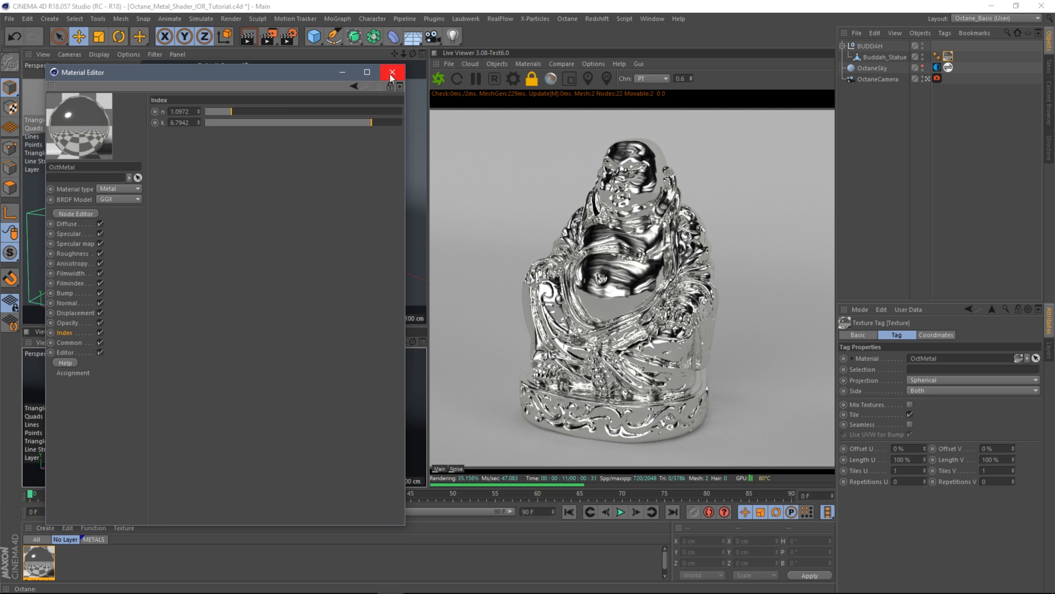
mouse_move(291, 217)
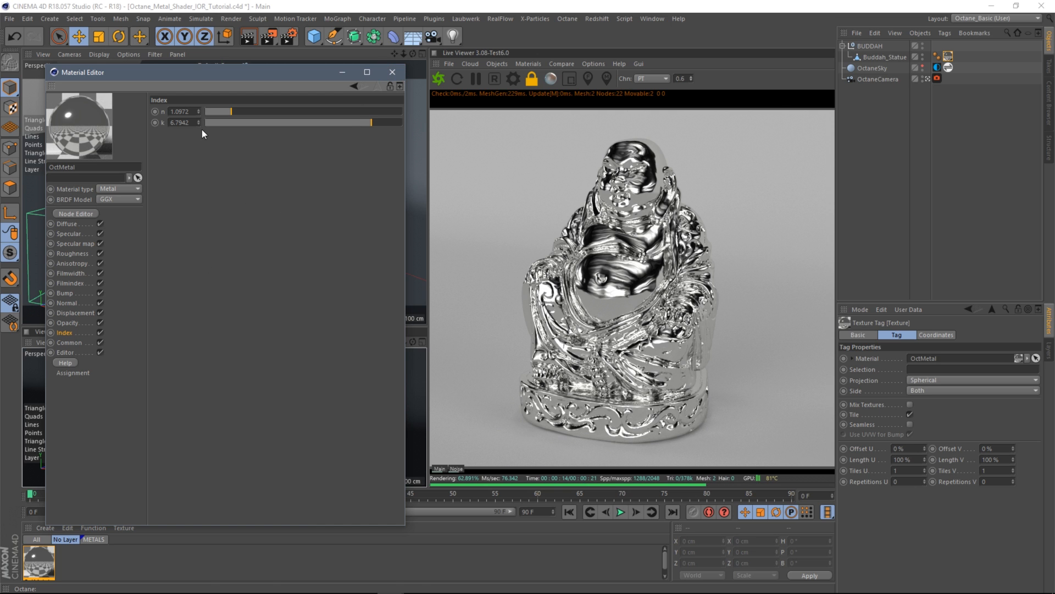
Close the OctMetal Material Editor, keeping index n 1.0972 and k 6.7942
left_click(391, 73)
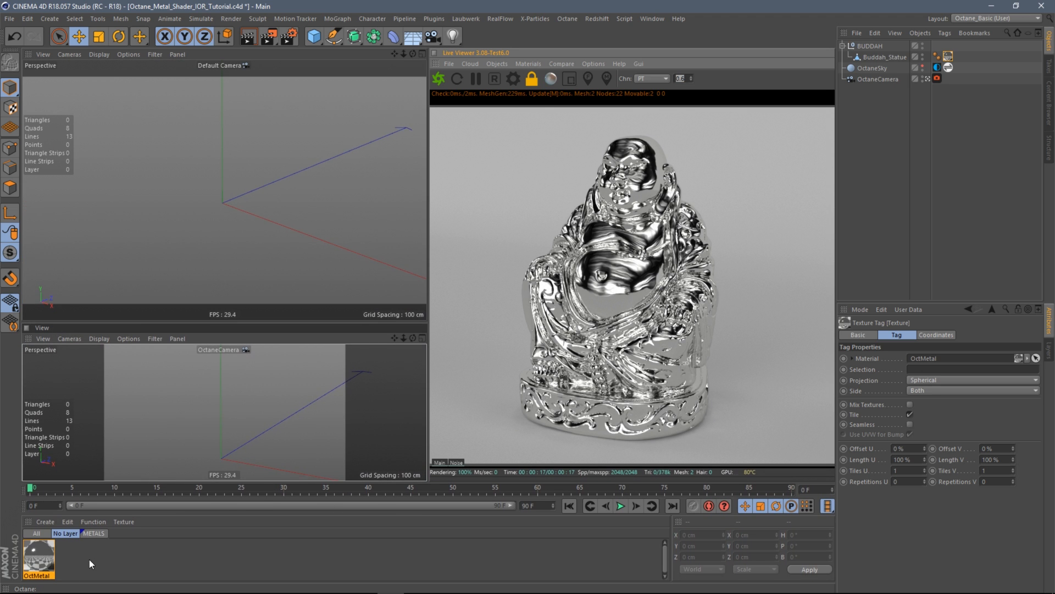
Load the METALS set (Aluminium, Iron, Copper, Silver, Gold) and apply Aluminium to the statue
left_click(92, 532)
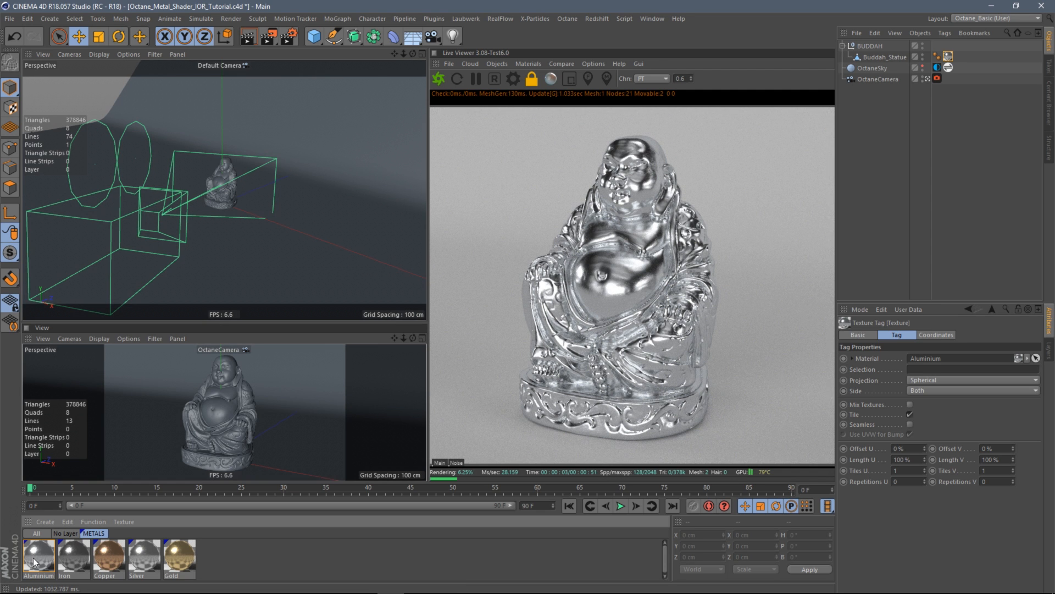
mouse_move(643, 254)
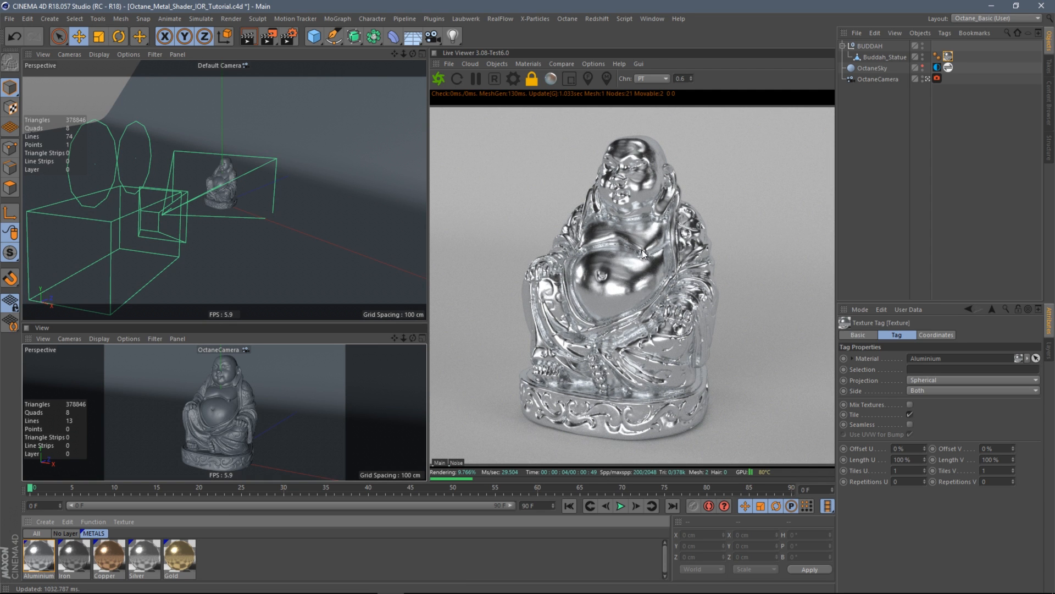
mouse_move(595, 293)
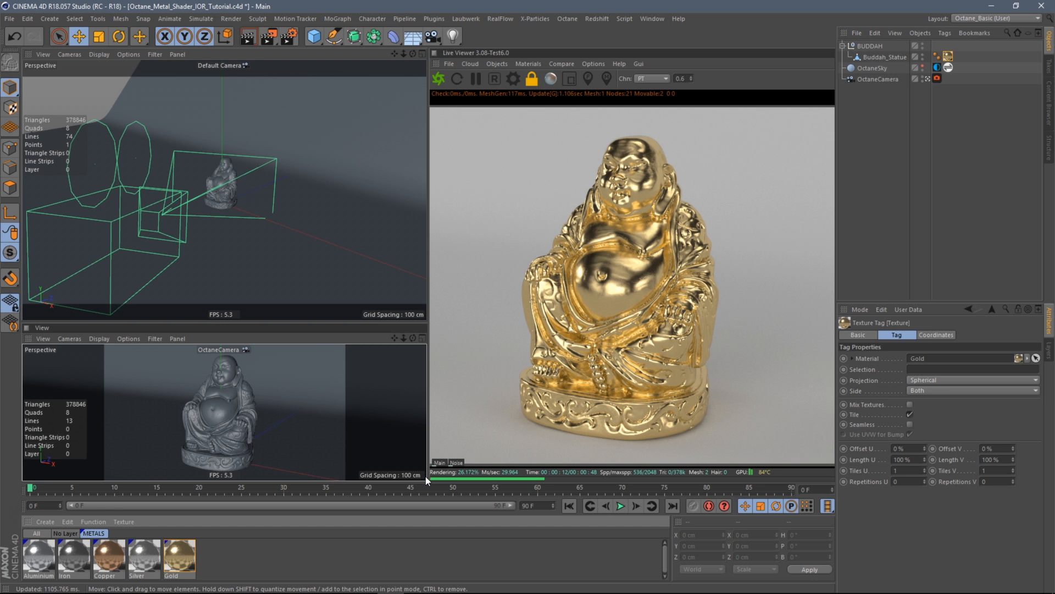
mouse_move(790, 286)
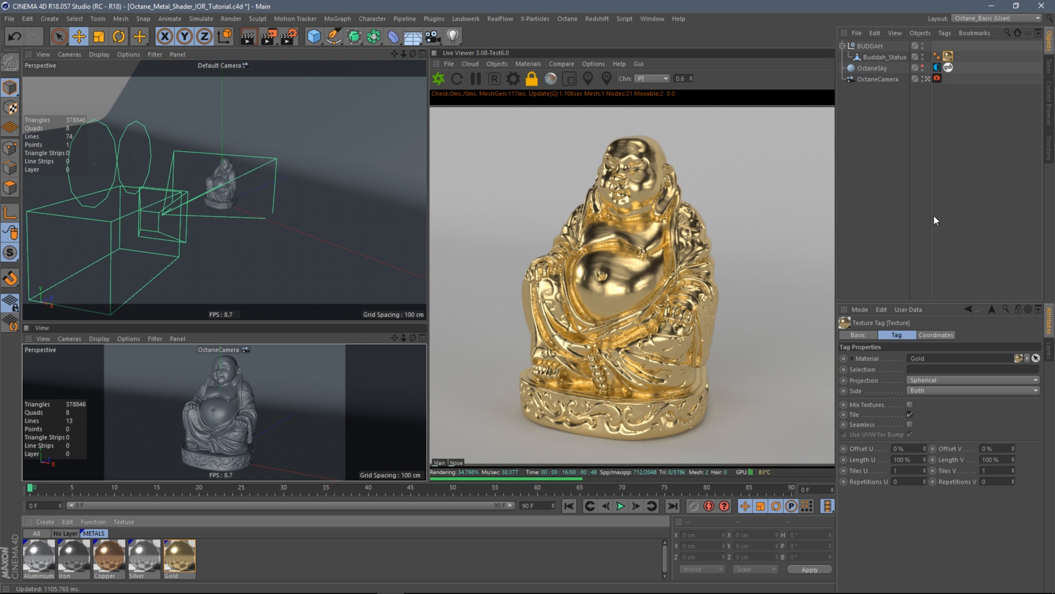
mouse_move(932, 215)
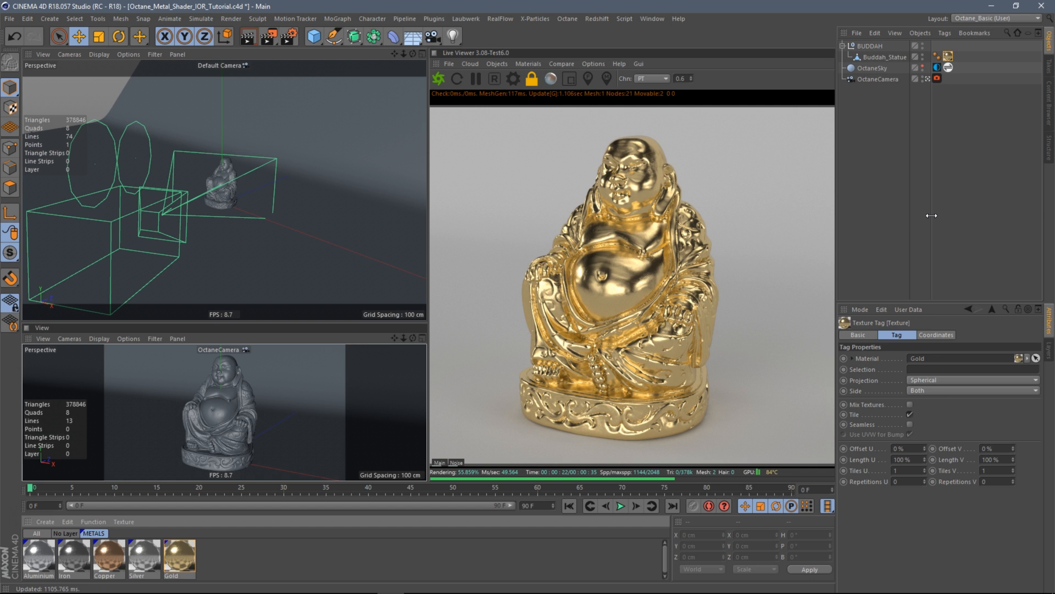
mouse_move(934, 243)
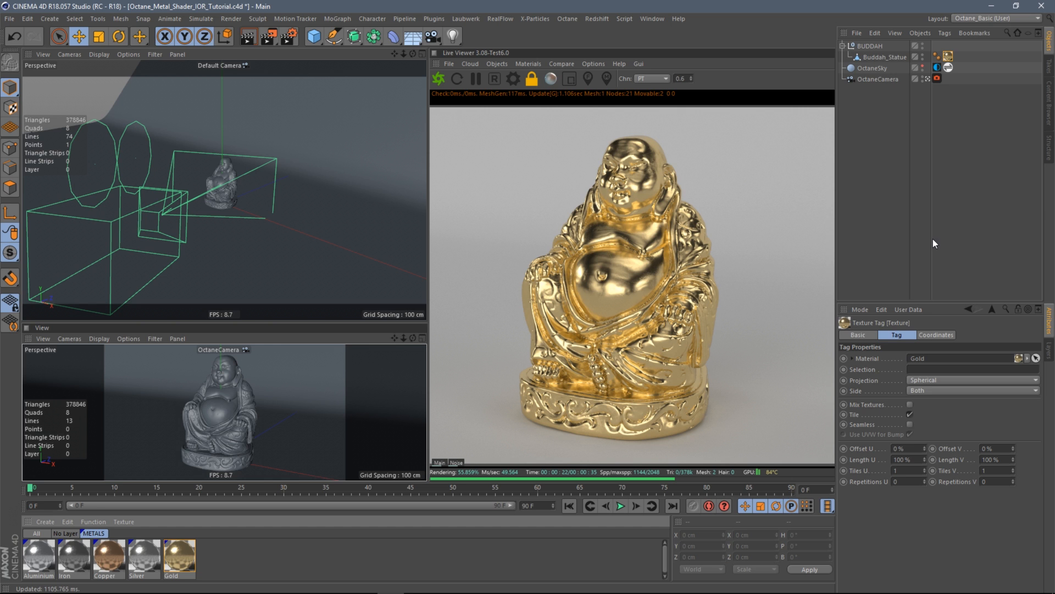
mouse_move(930, 253)
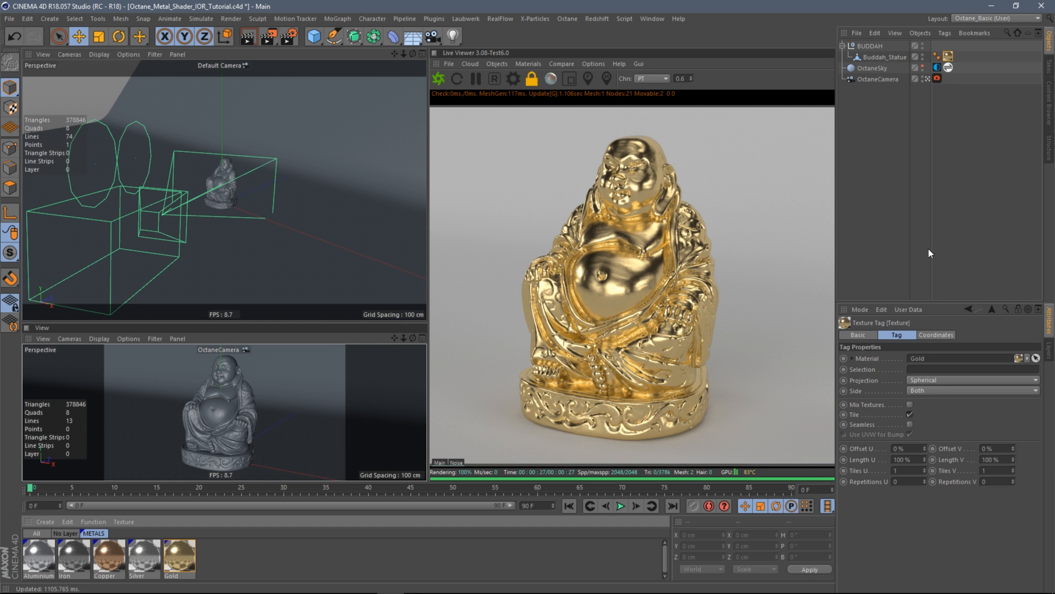
mouse_move(943, 245)
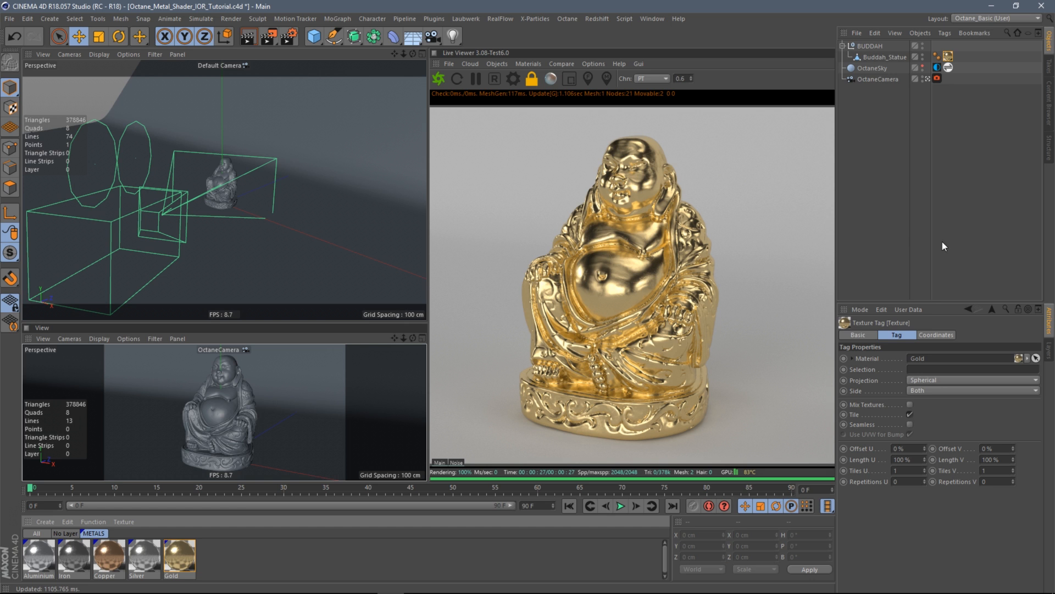
mouse_move(924, 229)
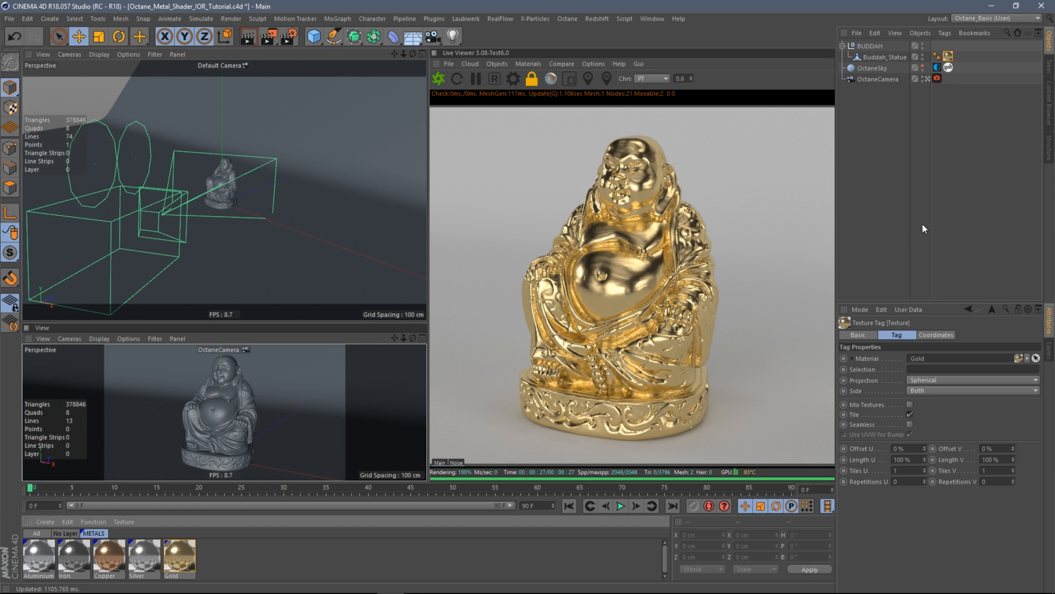
mouse_move(700, 181)
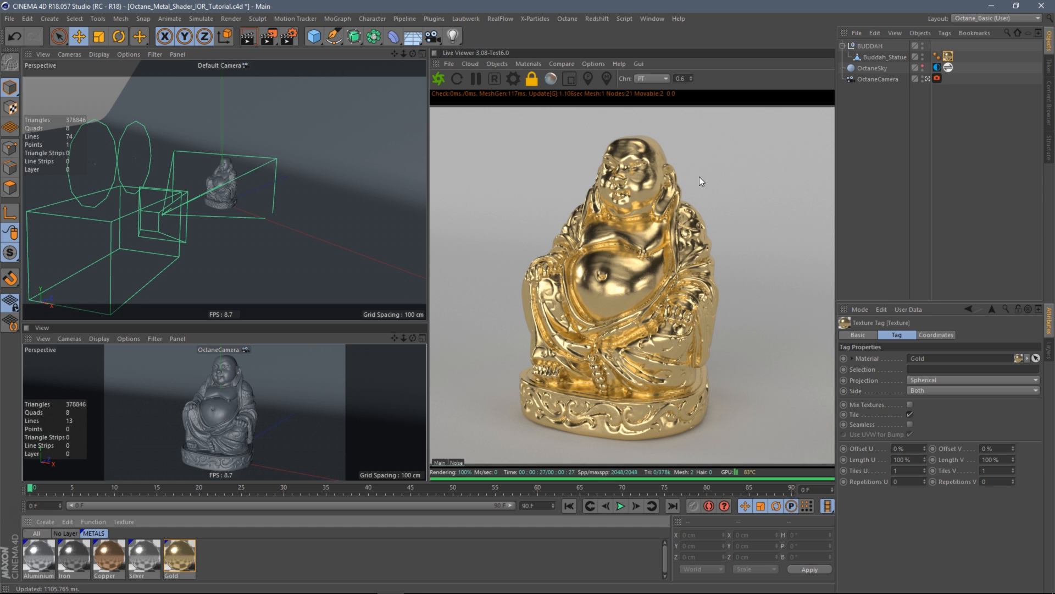
mouse_move(477, 79)
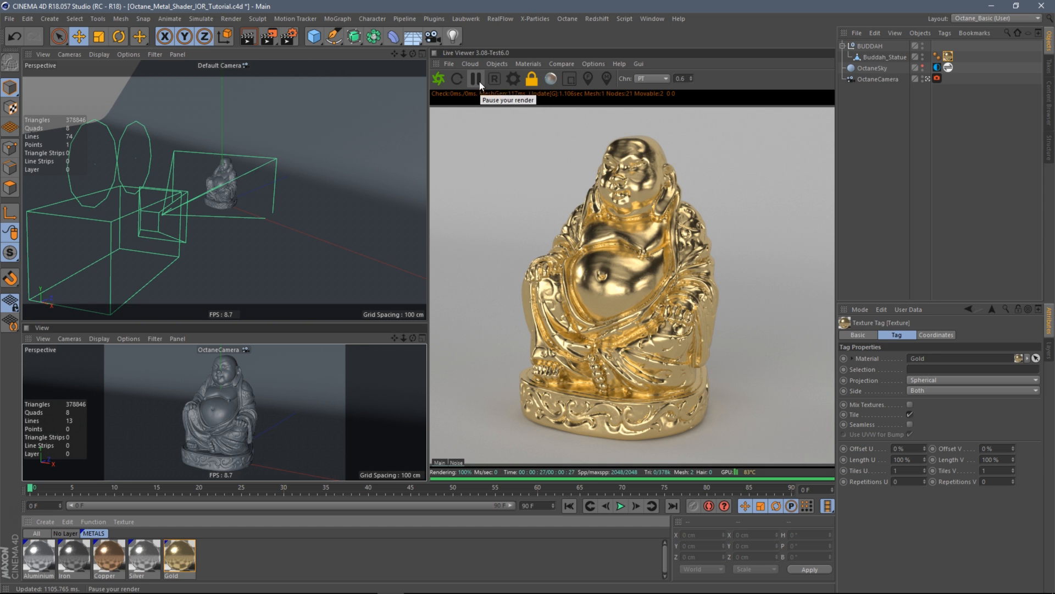